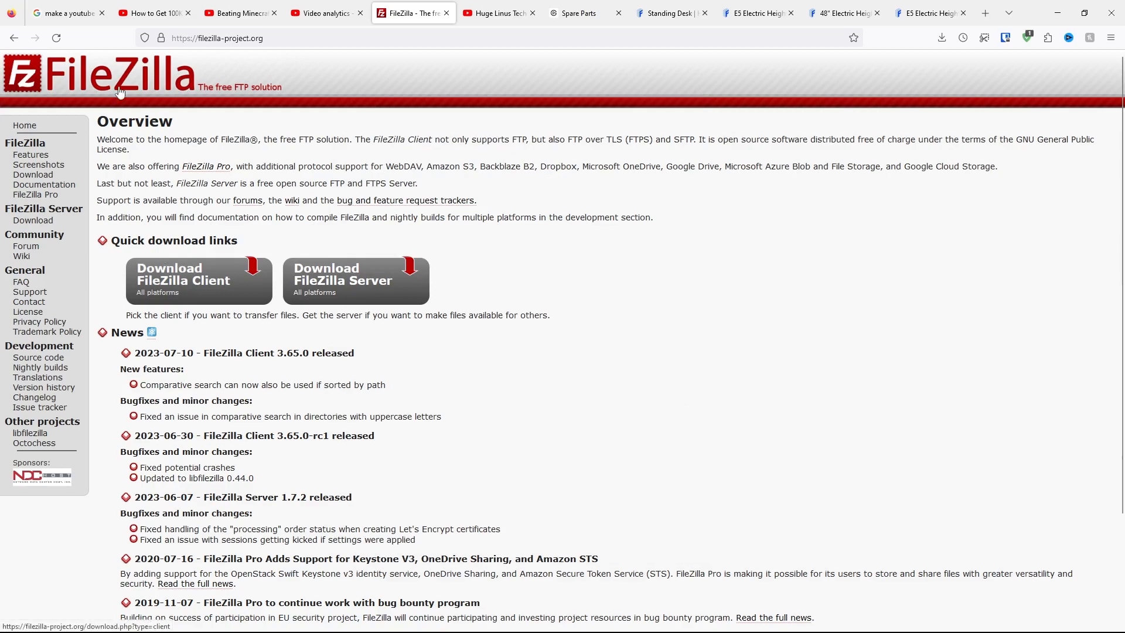
Open the FileZilla Client download page showing the edition comparison
left_click(215, 39)
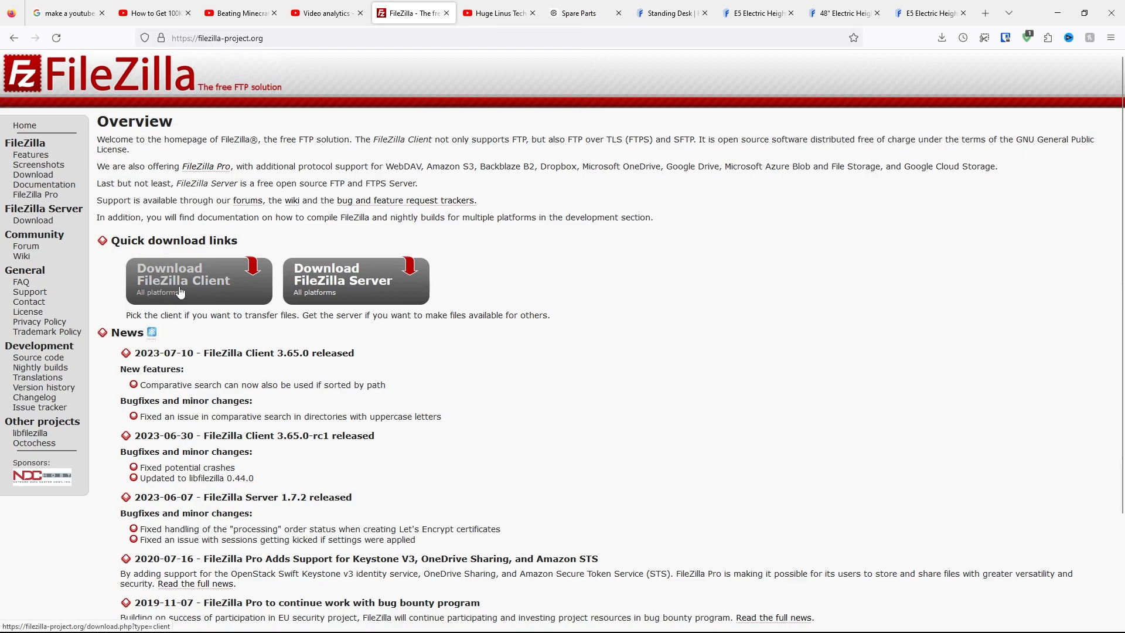
left_click(198, 280)
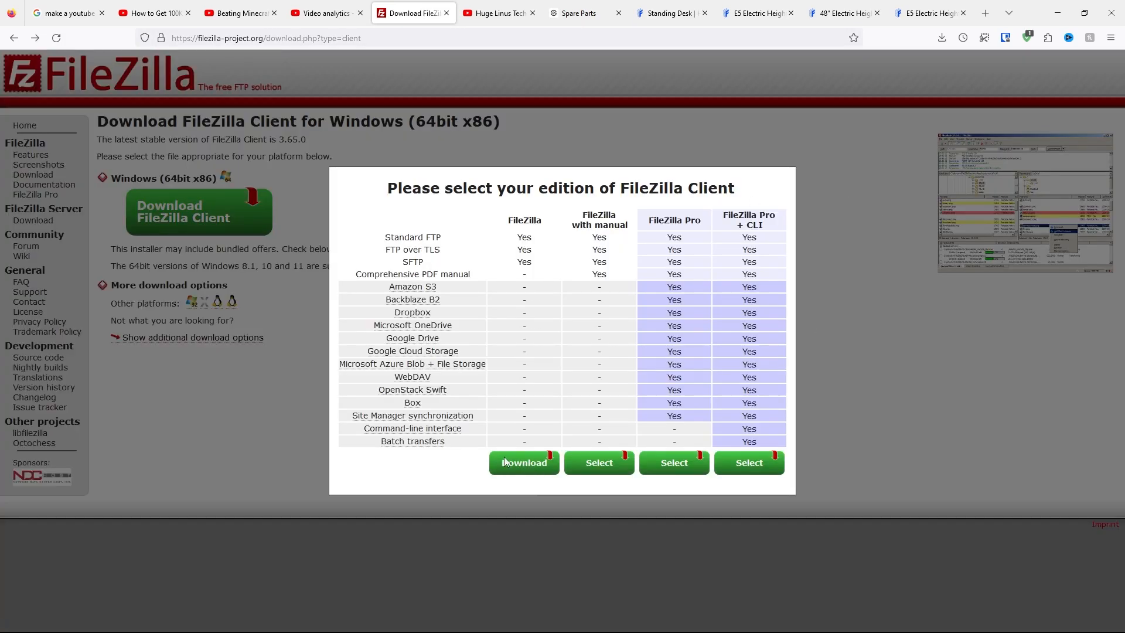
Download the free FileZilla Client and install it for all users with default components and folder
left_click(523, 463)
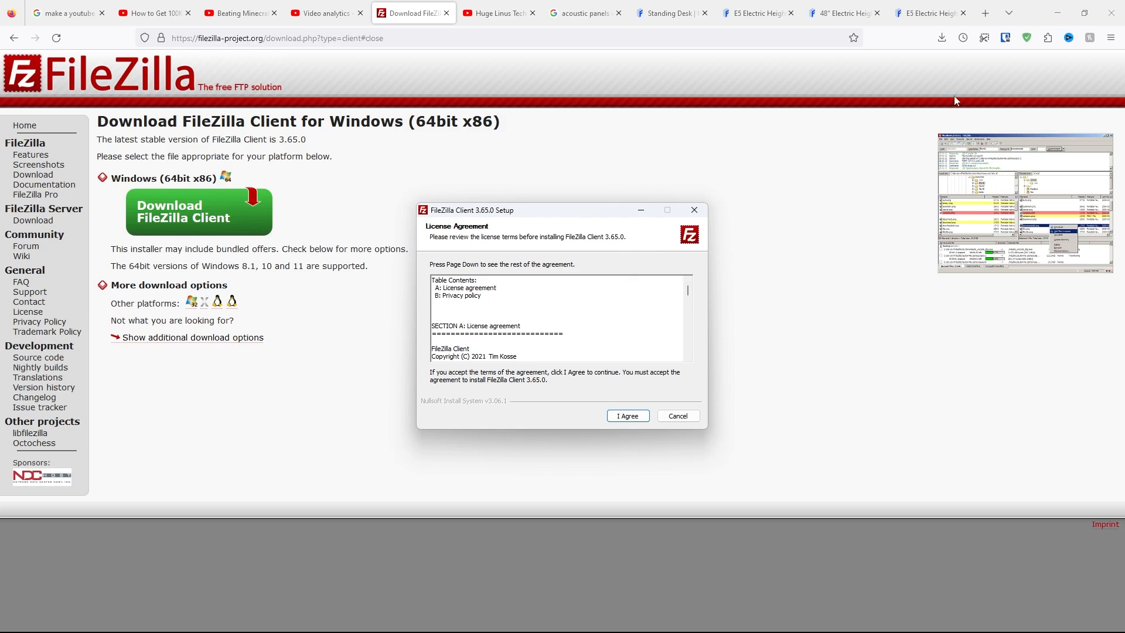
left_click(626, 415)
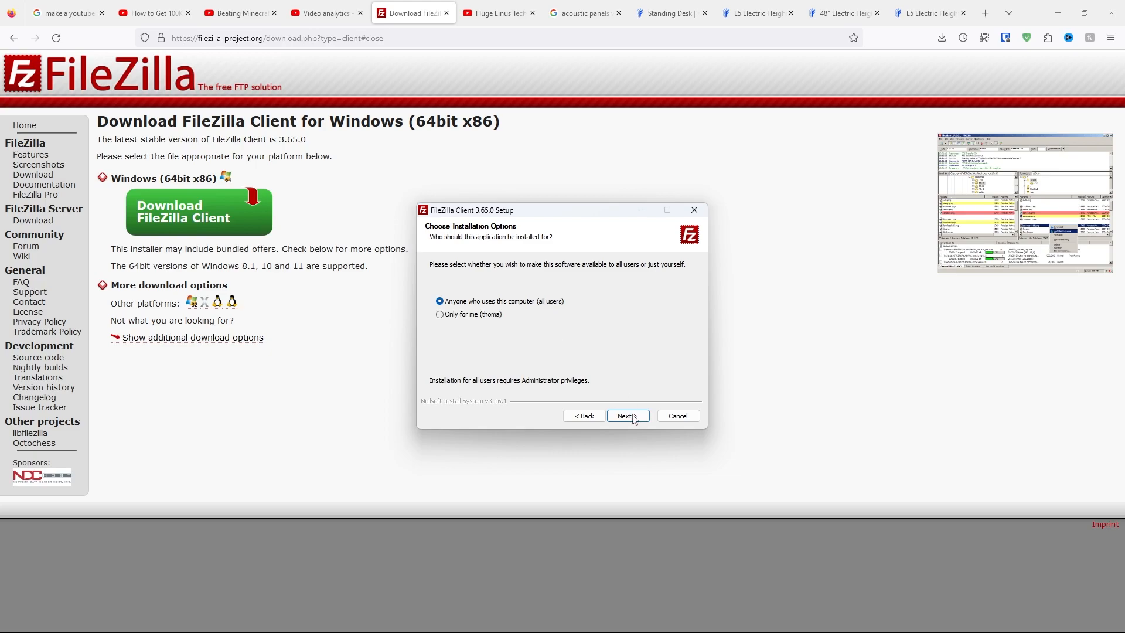
left_click(626, 416)
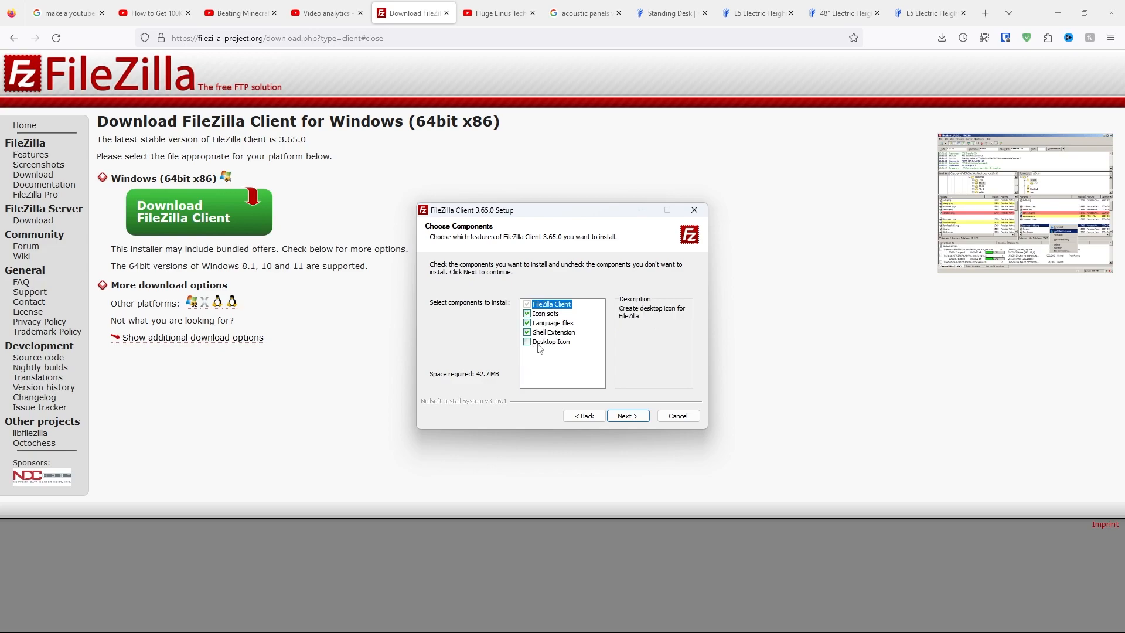
left_click(626, 416)
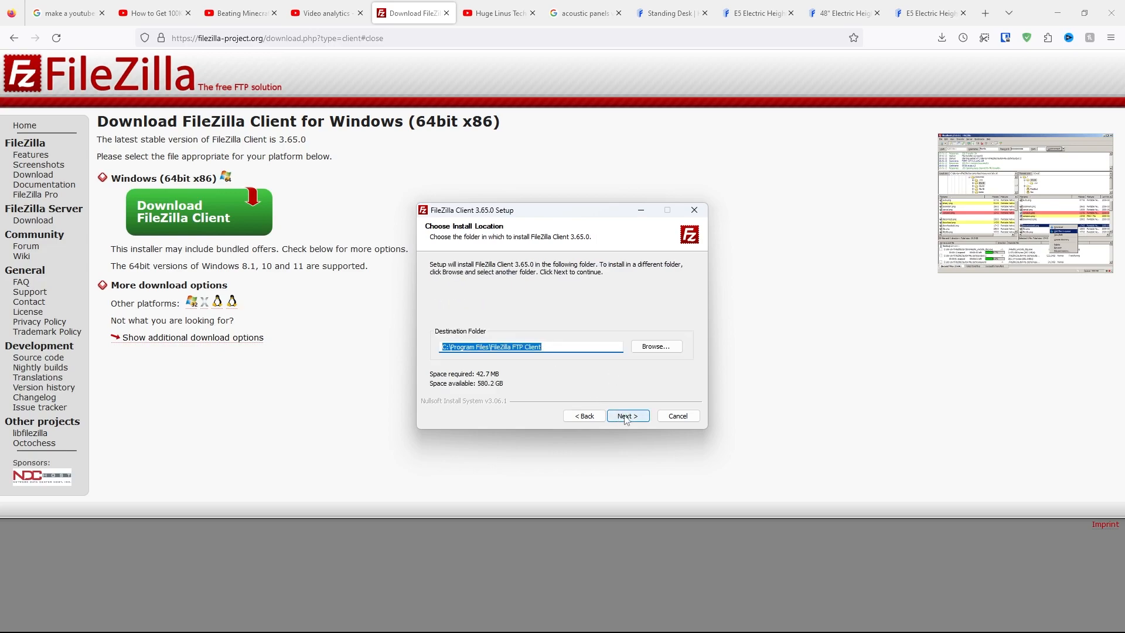
left_click(626, 416)
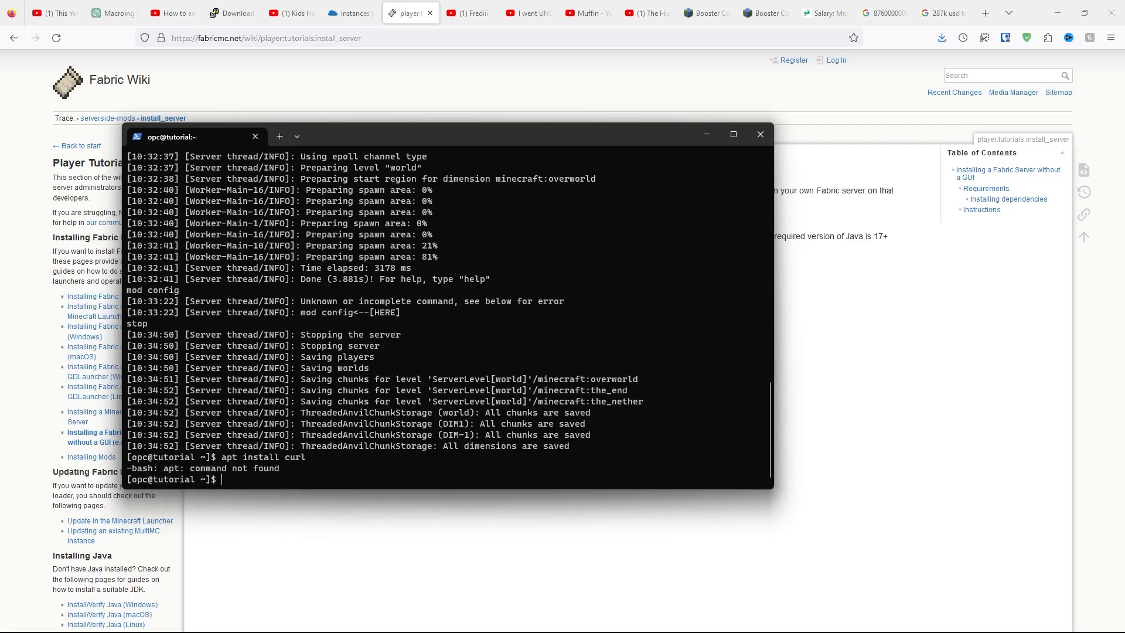
Type 'sud' in the server terminal, then set it aside for a PuTTY web search
type("sud")
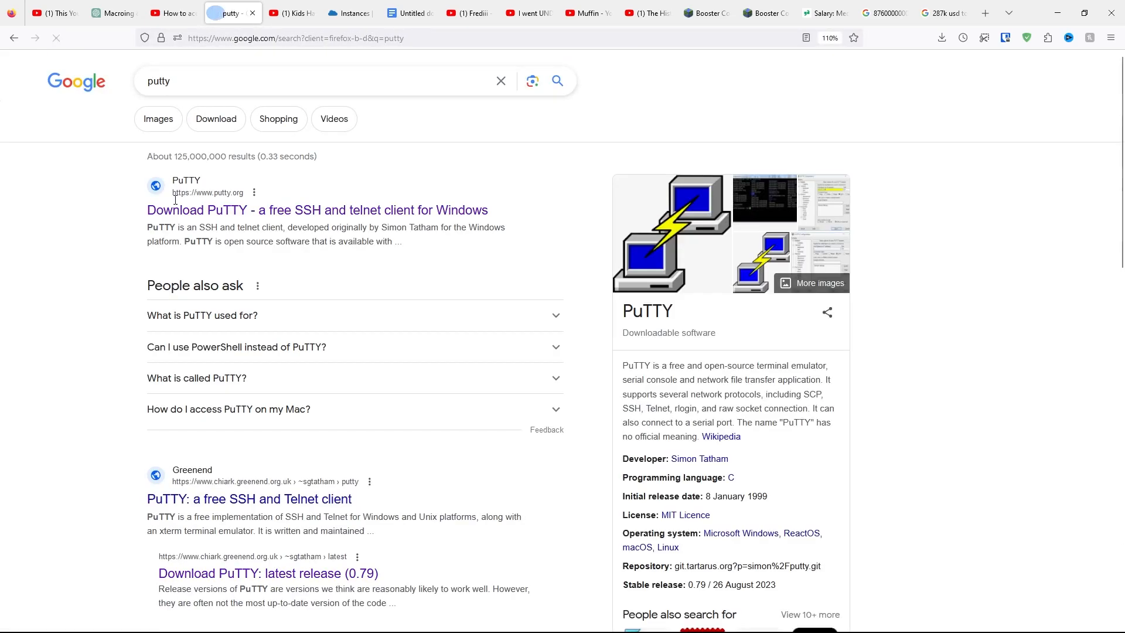
Download the 64-bit PuTTY 0.79 MSI installer from putty.org
left_click(317, 210)
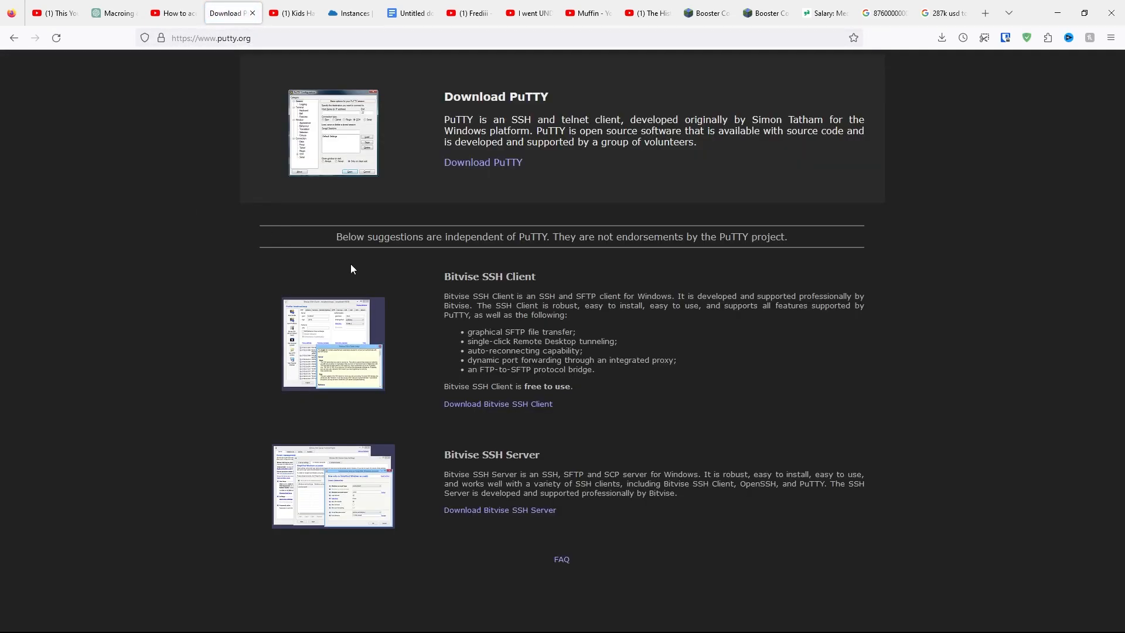
left_click(483, 162)
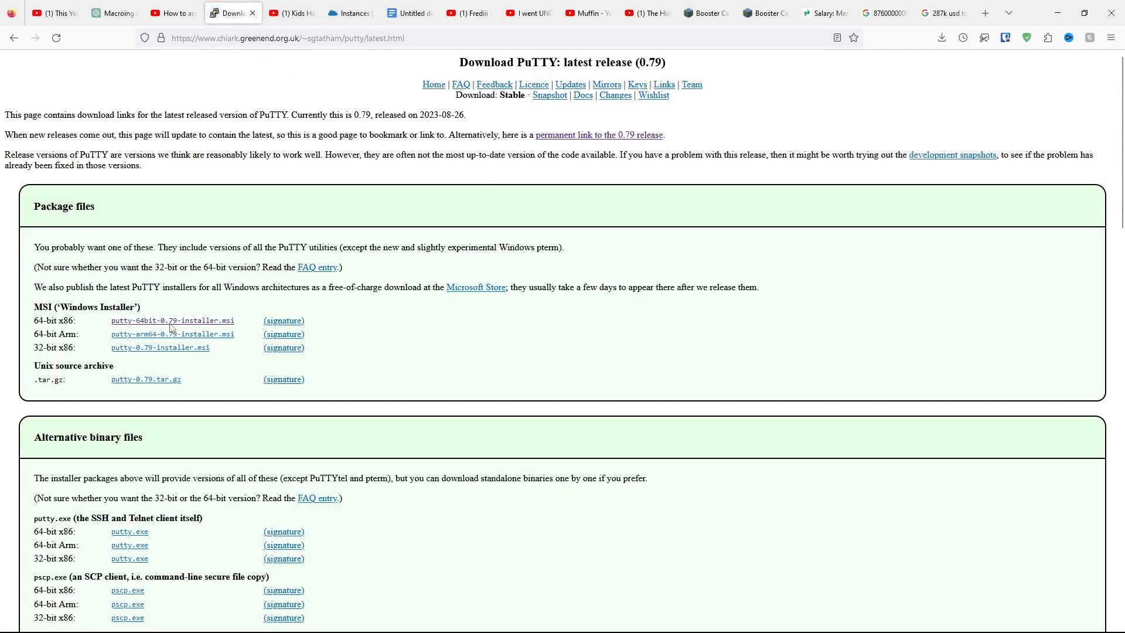
left_click(173, 321)
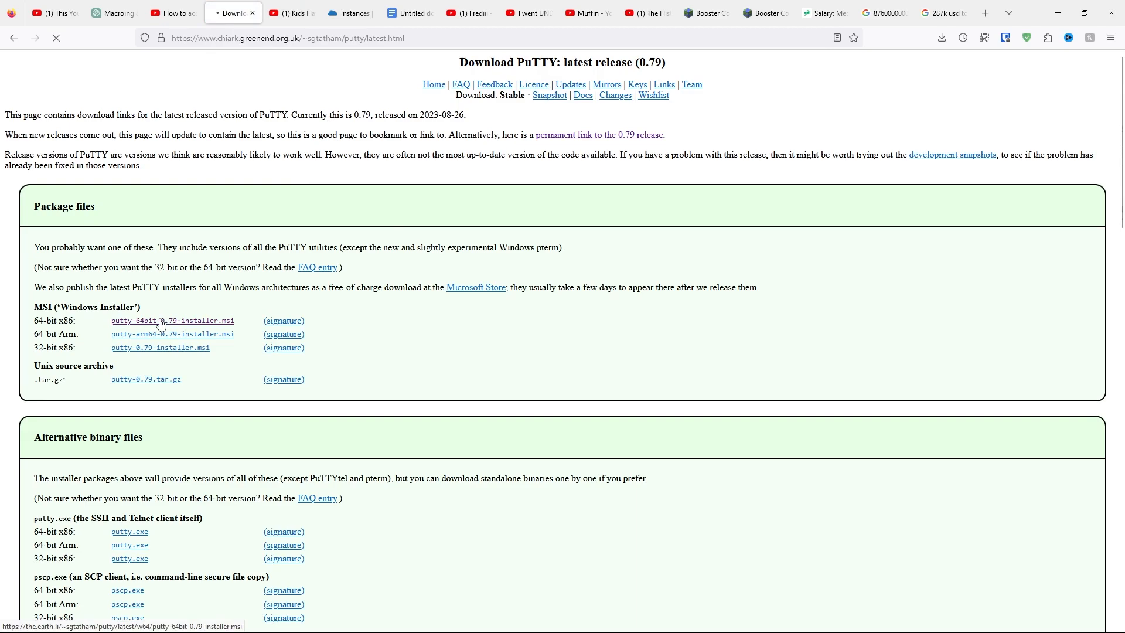
left_click(173, 320)
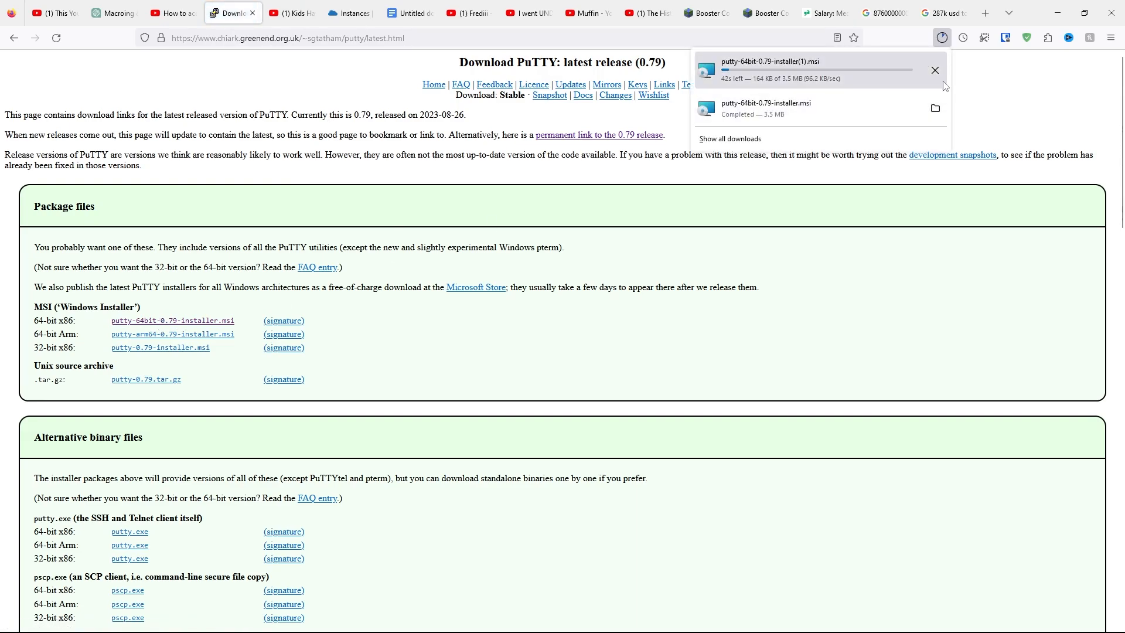
Open the downloaded PuTTY installer and dismiss the executable file warning
left_click(765, 108)
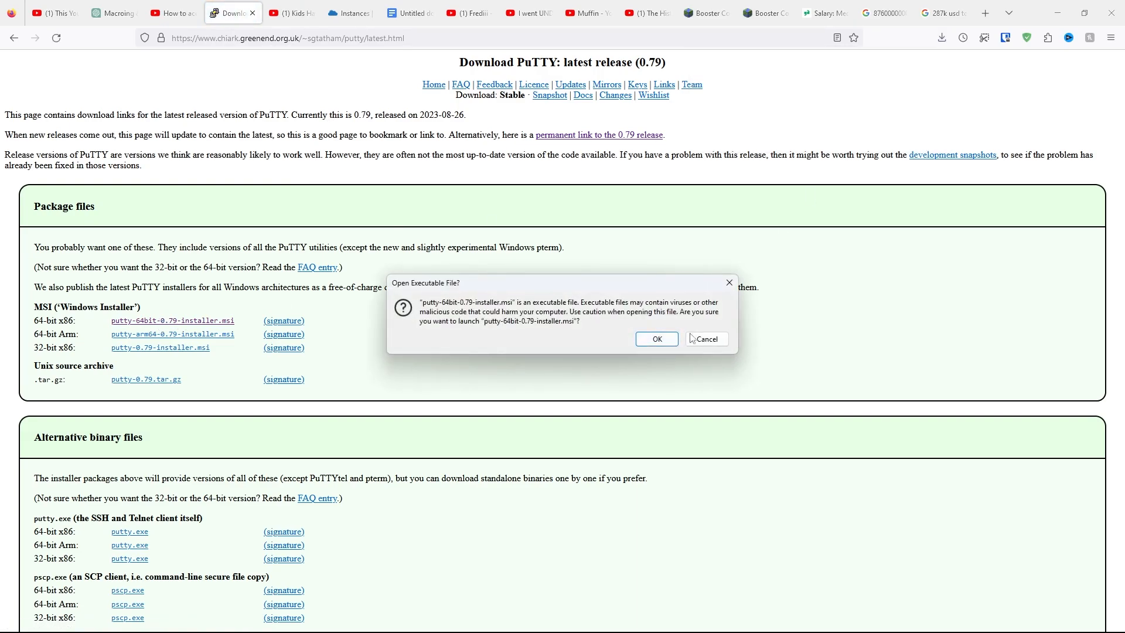
left_click(706, 339)
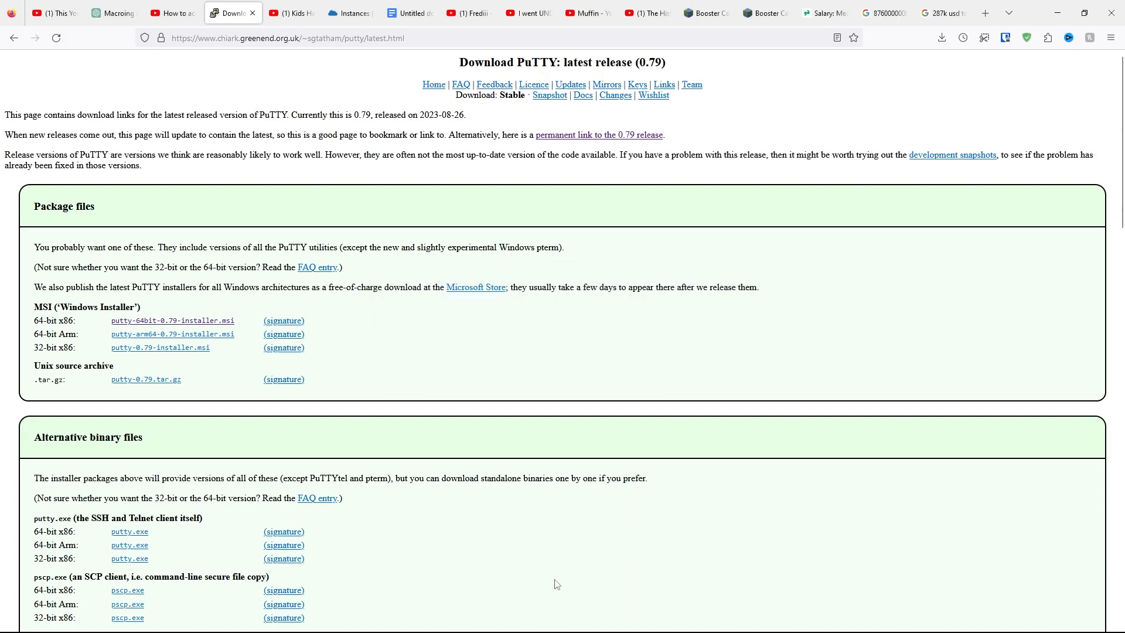
left_click(434, 619)
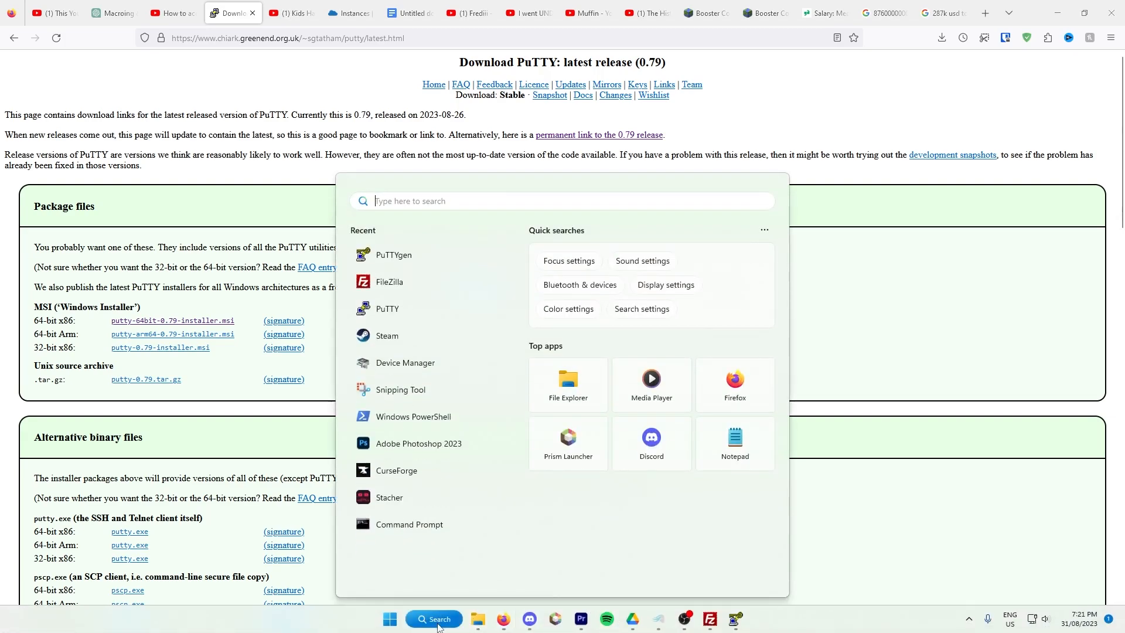
Launch PuTTYgen and import the ssh-key-2023-08-26(1).key Oracle private key
type("putty")
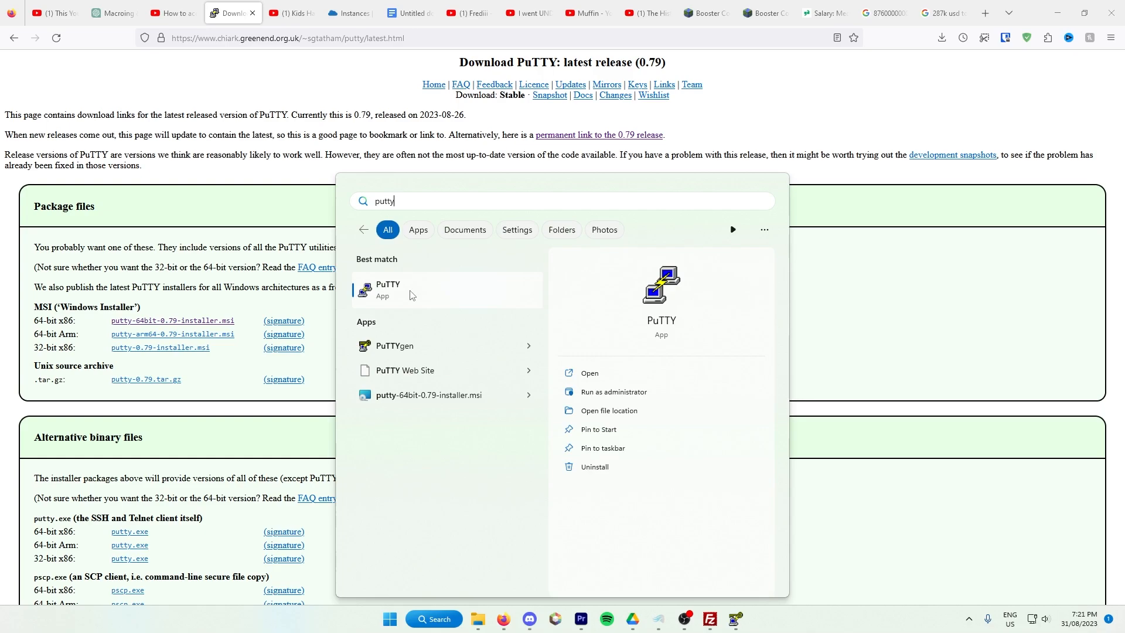
left_click(394, 346)
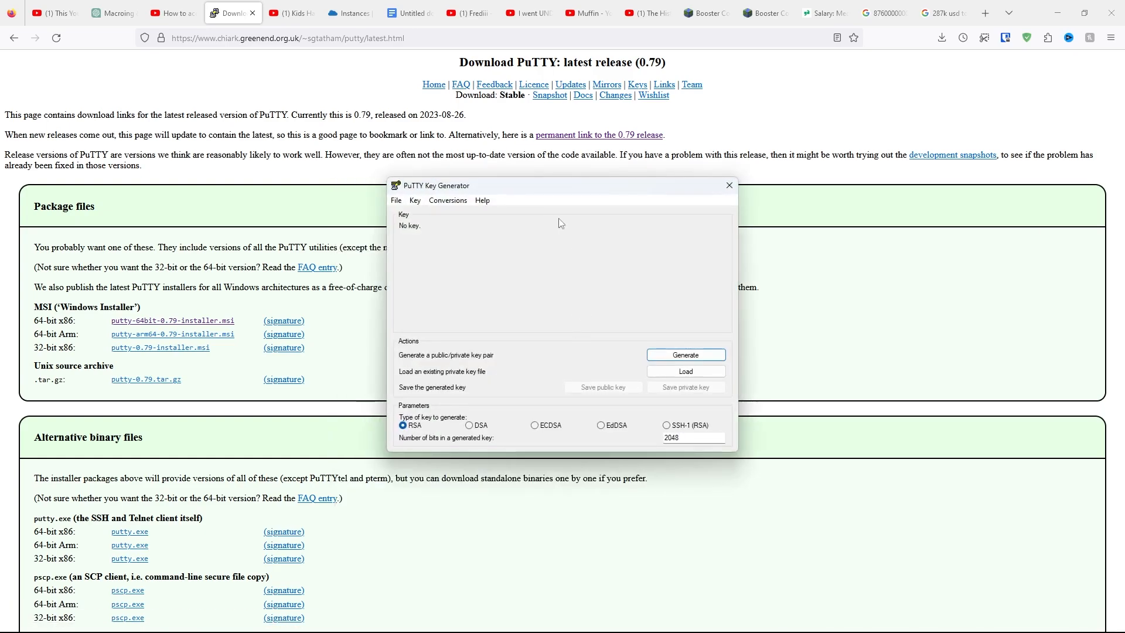
left_click(349, 13)
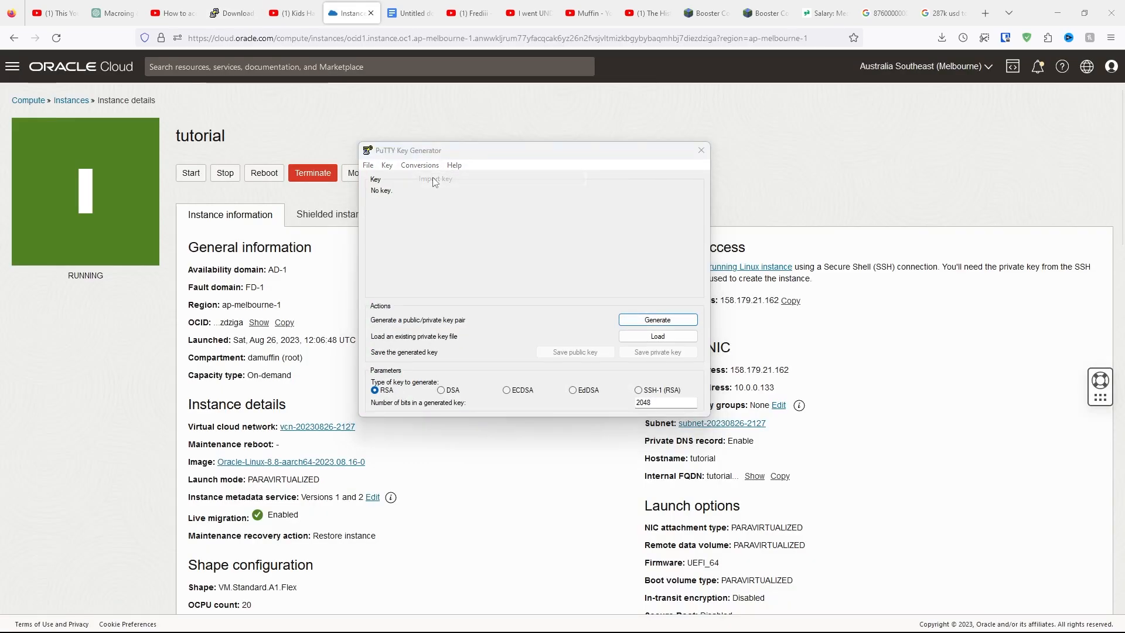
left_click(656, 336)
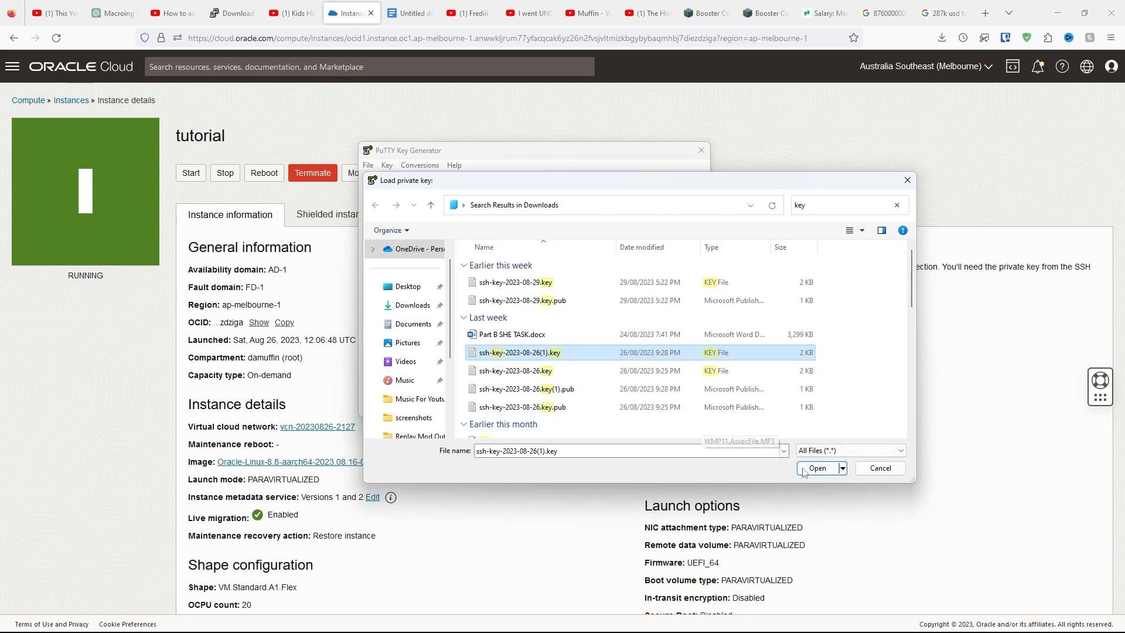
left_click(817, 468)
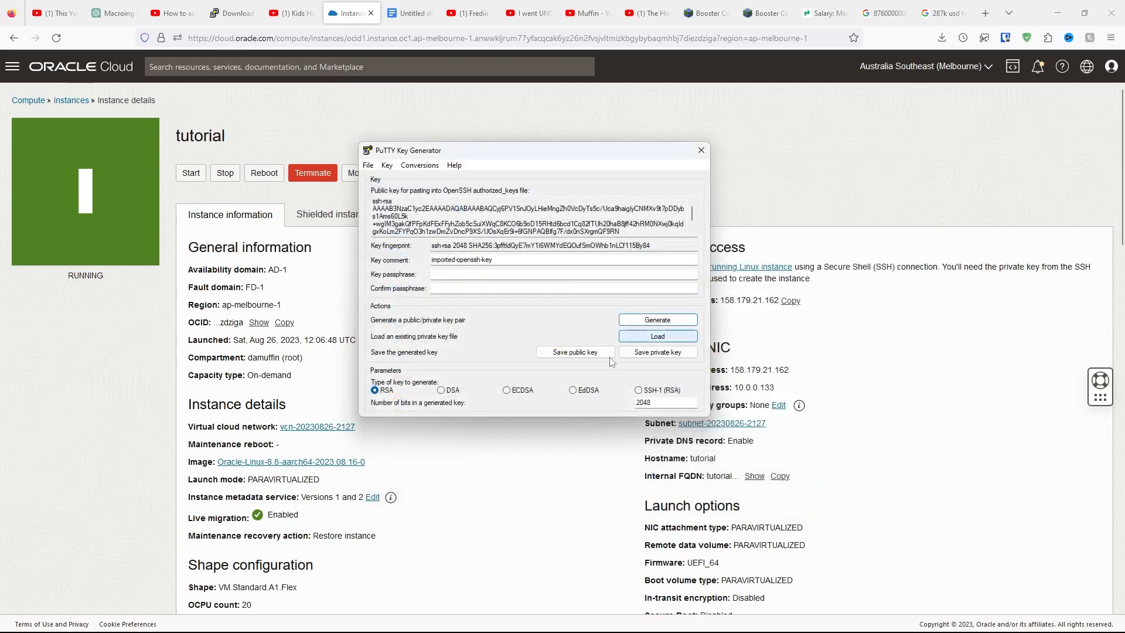
Save the key without a passphrase as a PuTTY private key named 'tutor'
left_click(656, 352)
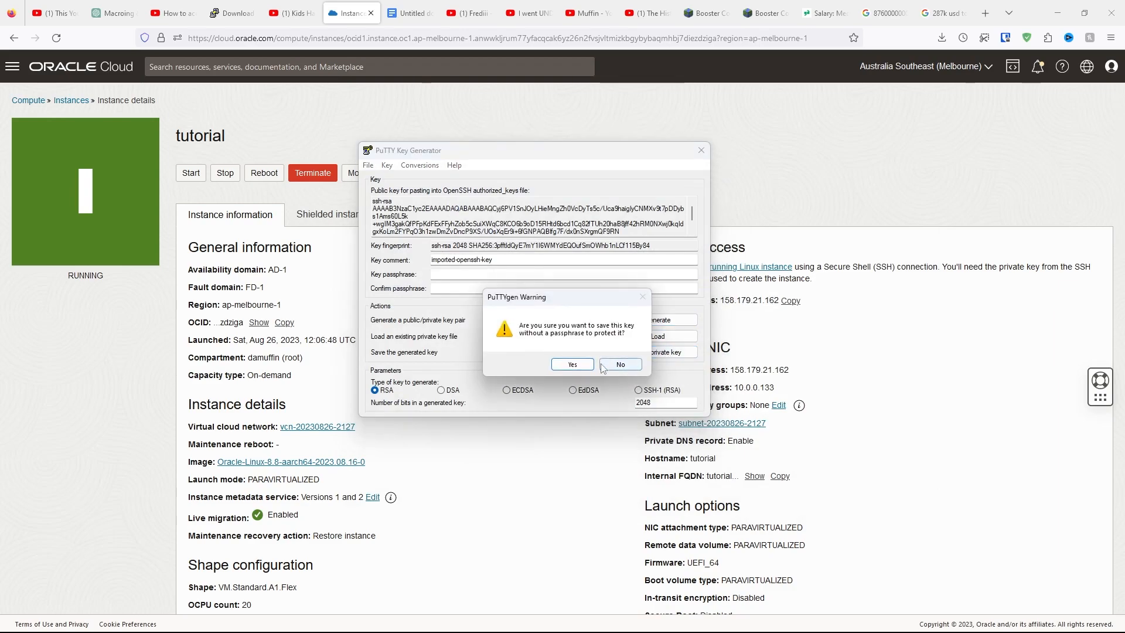
left_click(571, 364)
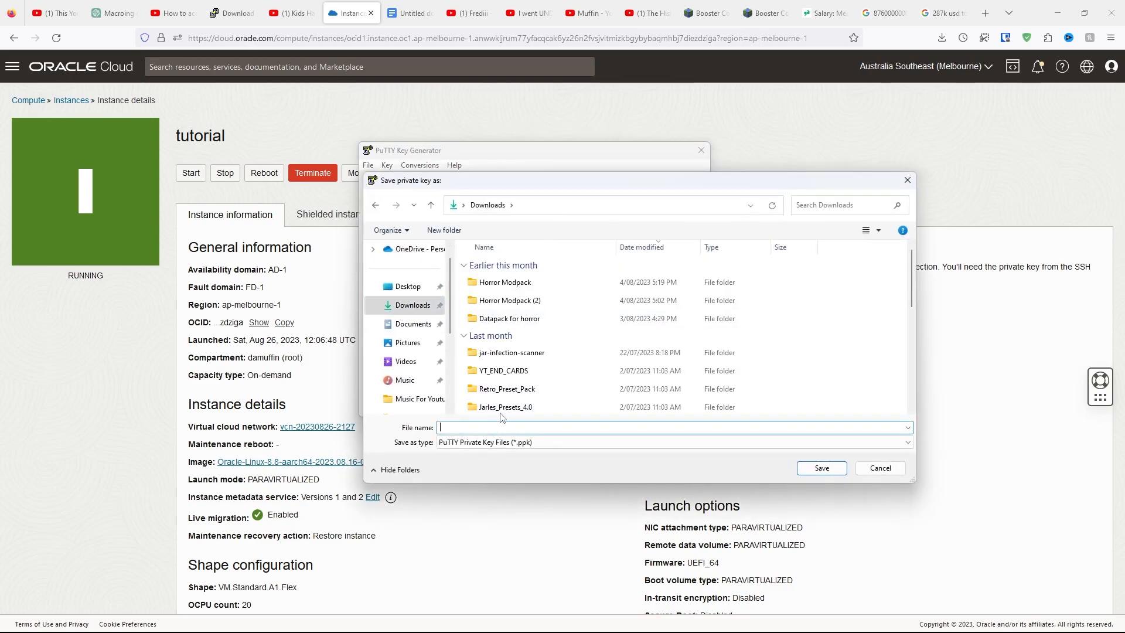
type("tutor")
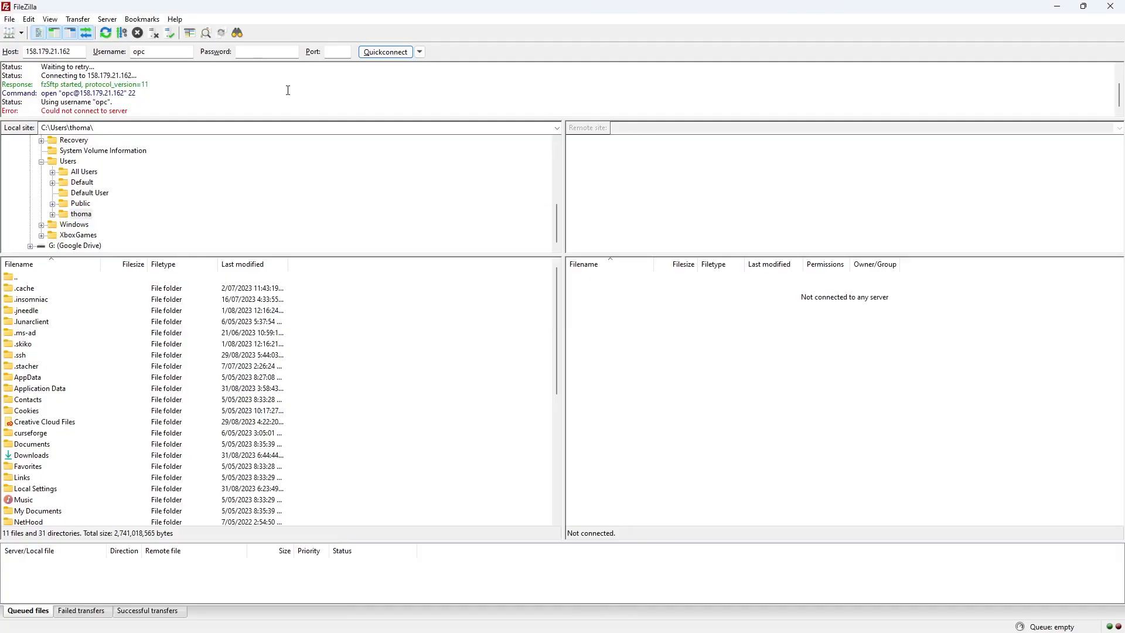
Create a new Site Manager entry named 'tutorial'
left_click(28, 19)
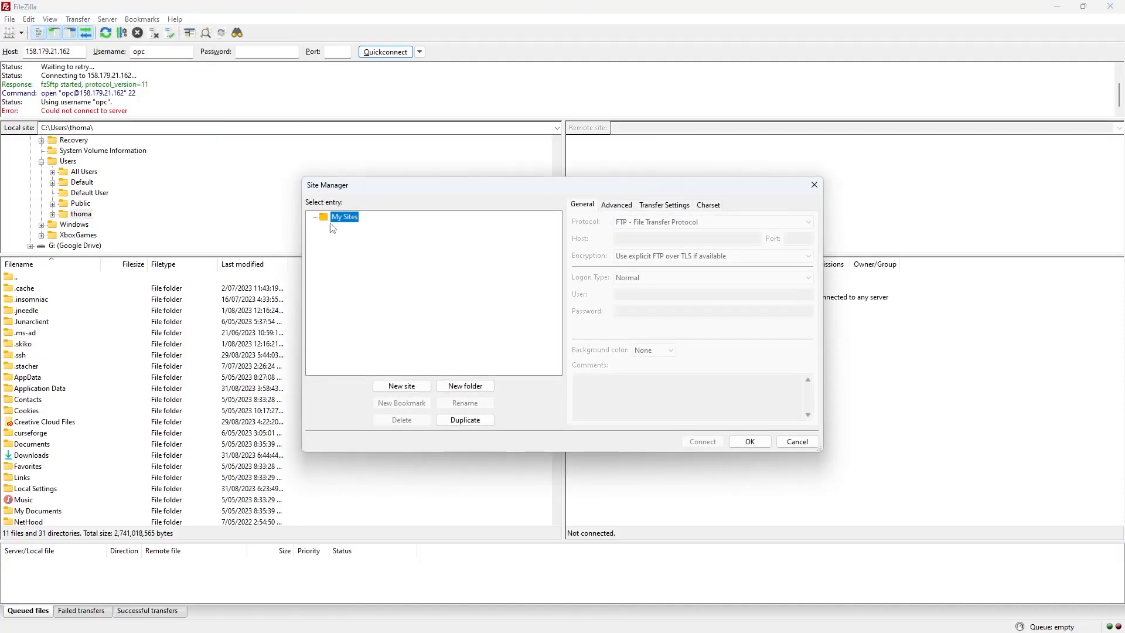
left_click(401, 386)
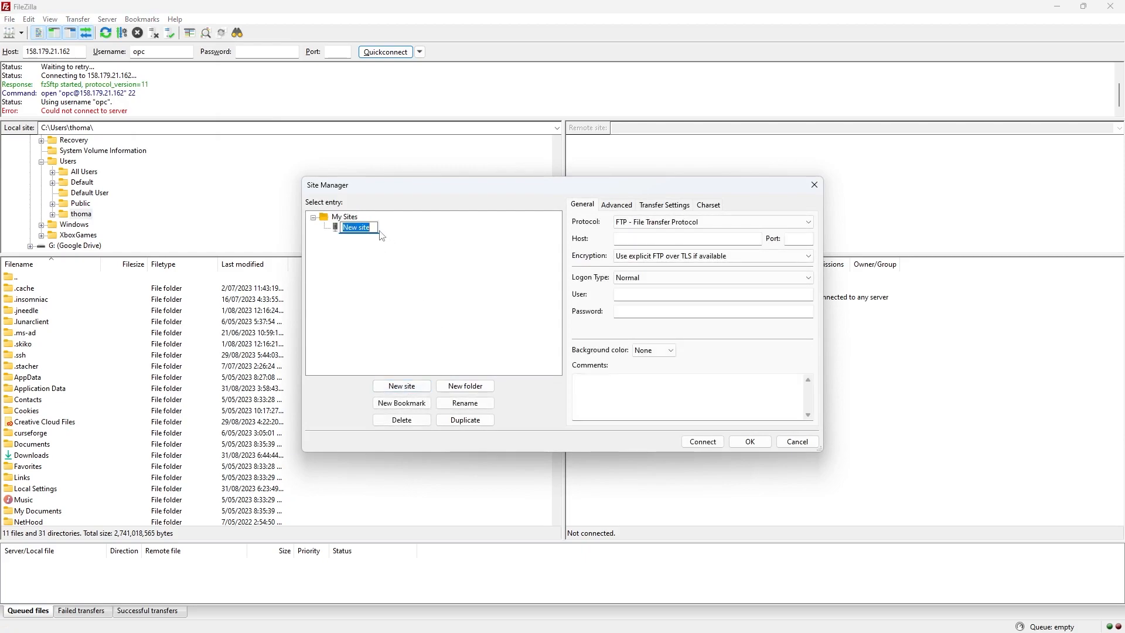
type("tutorial")
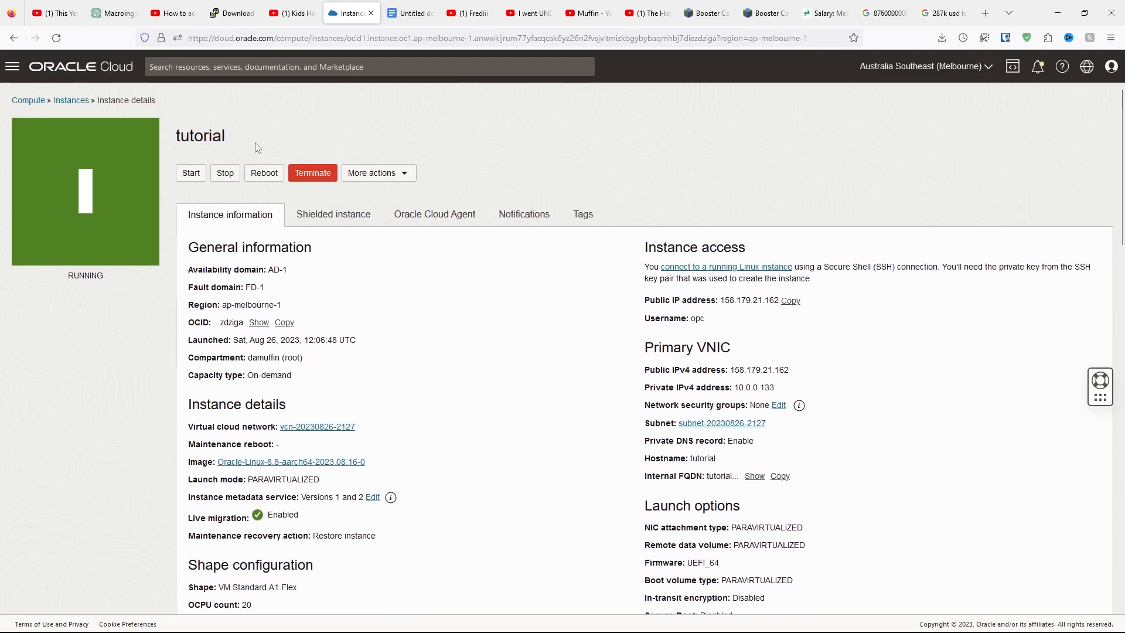
Set the tutorial site to Key file logon with Downloads\tutorial key.ppk and connect
left_click(790, 300)
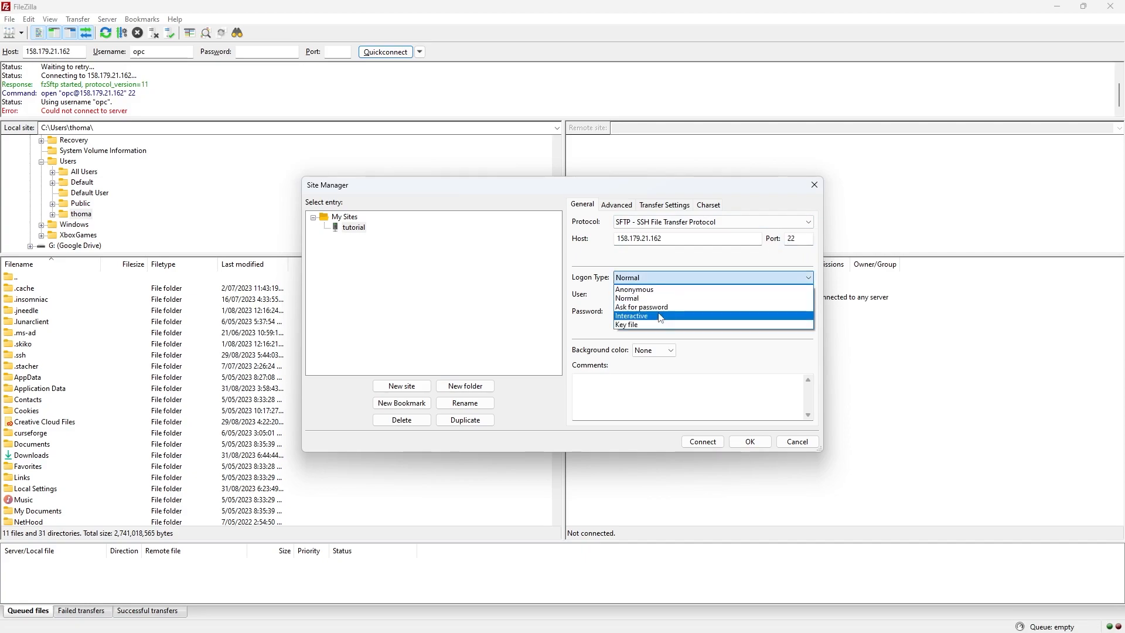
left_click(626, 324)
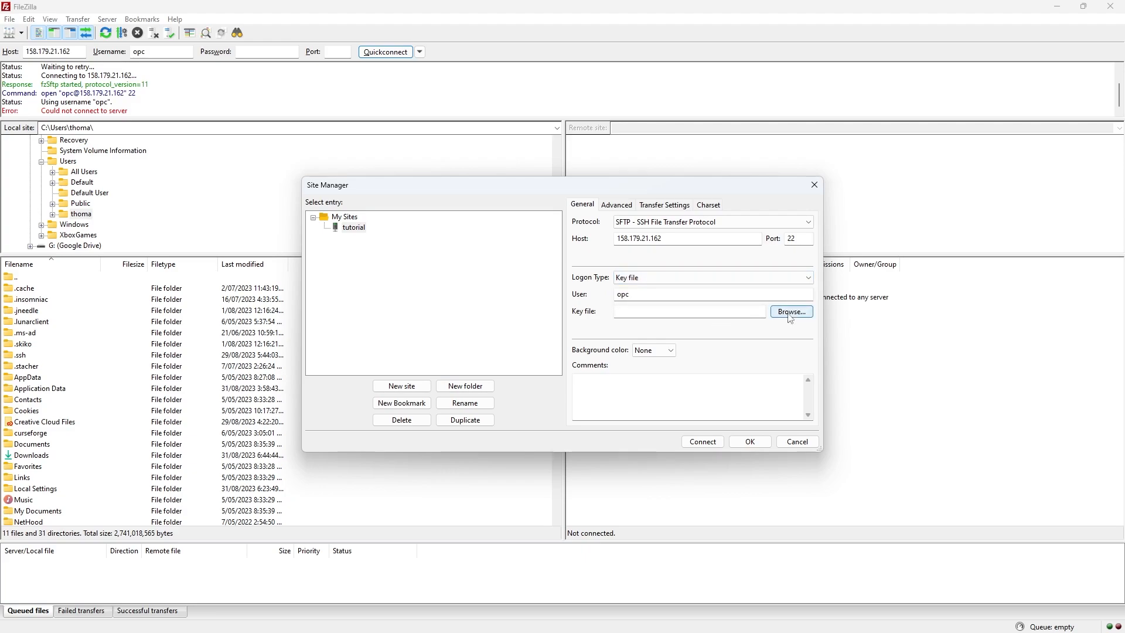
left_click(791, 311)
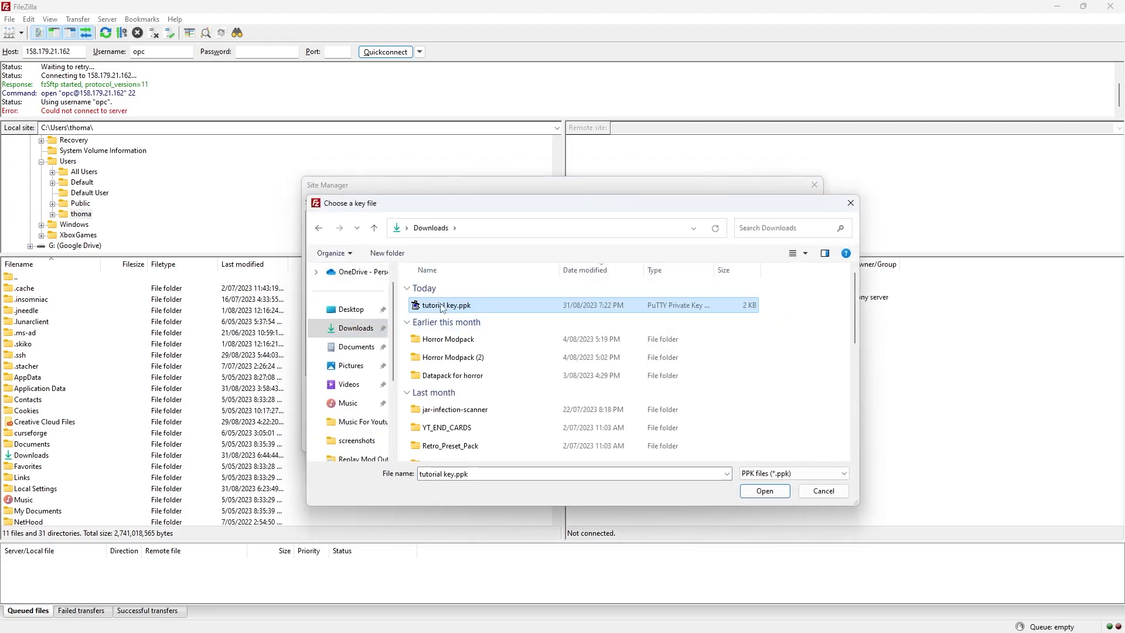
left_click(763, 491)
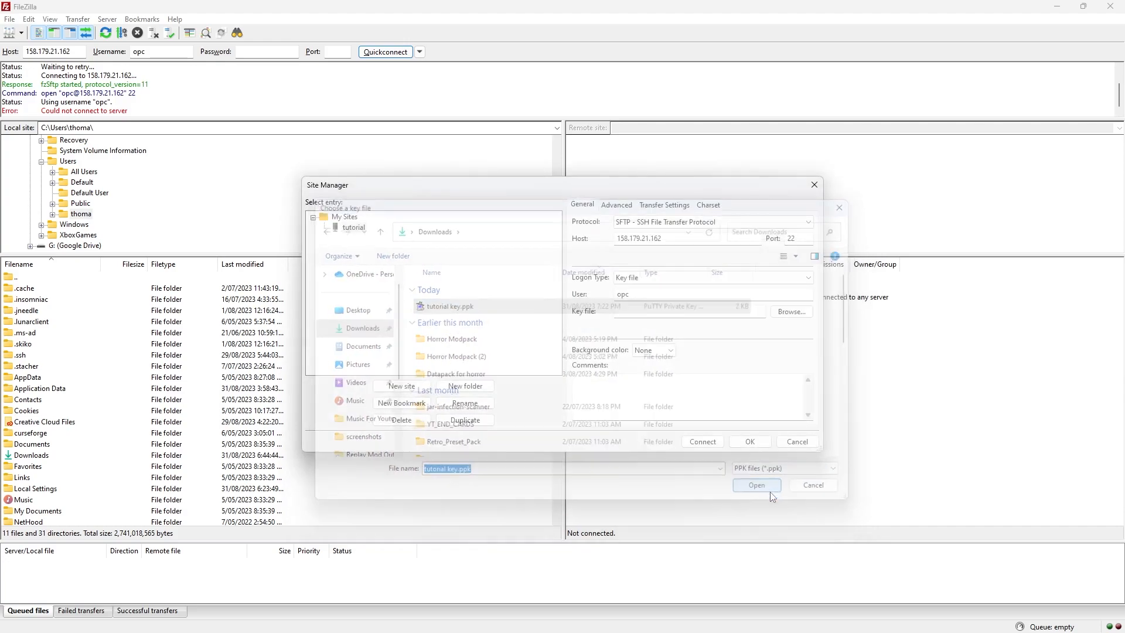
left_click(755, 485)
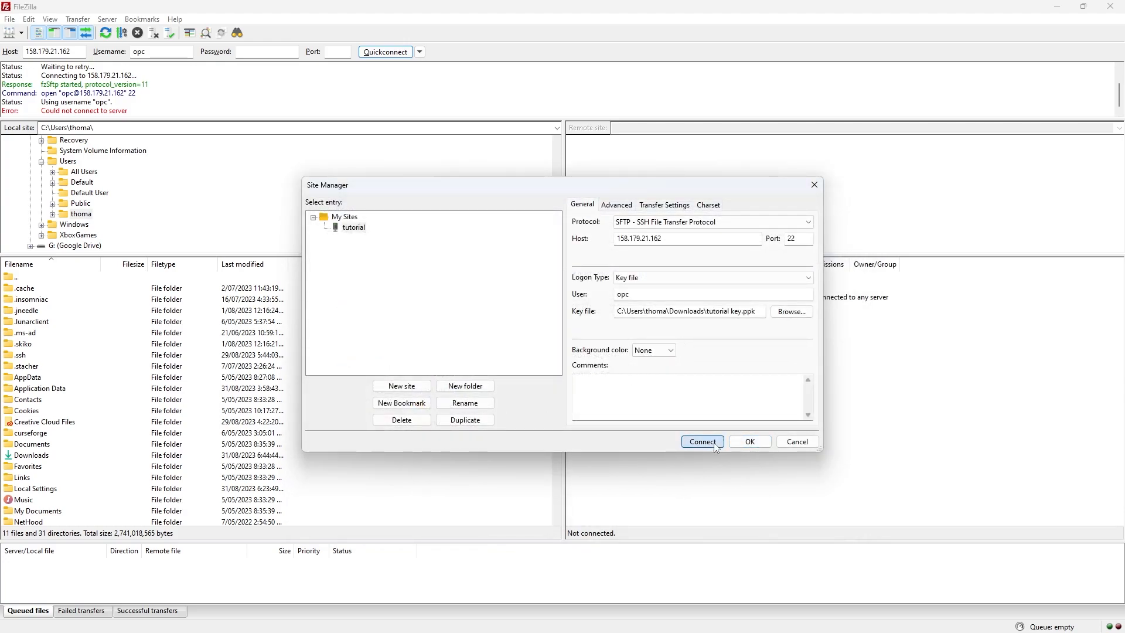
left_click(700, 442)
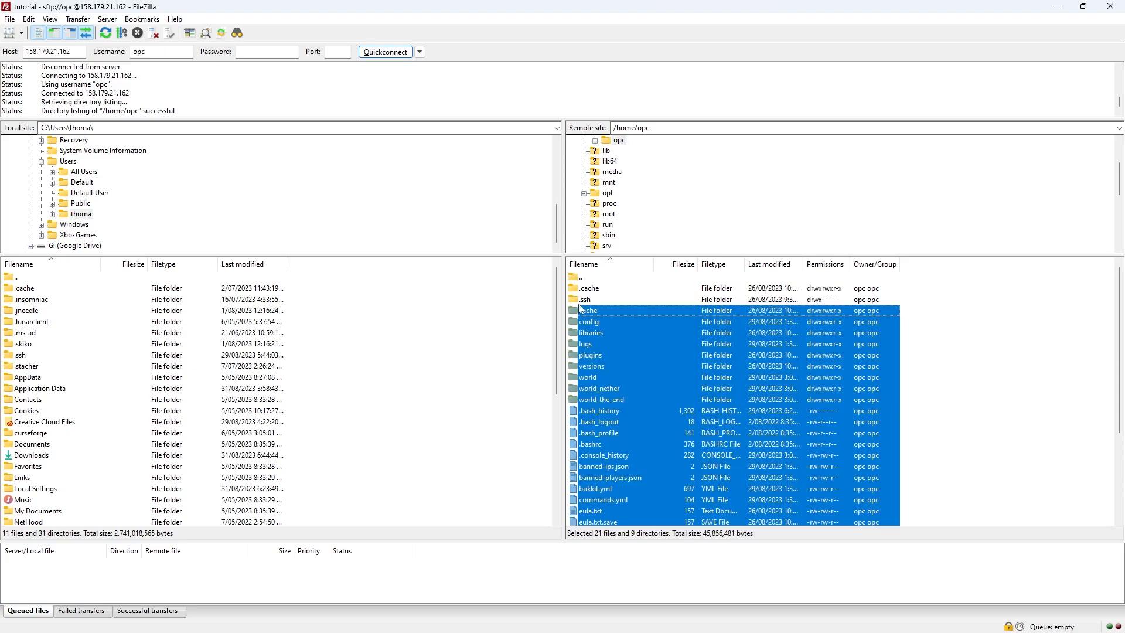
mouse_move(591, 388)
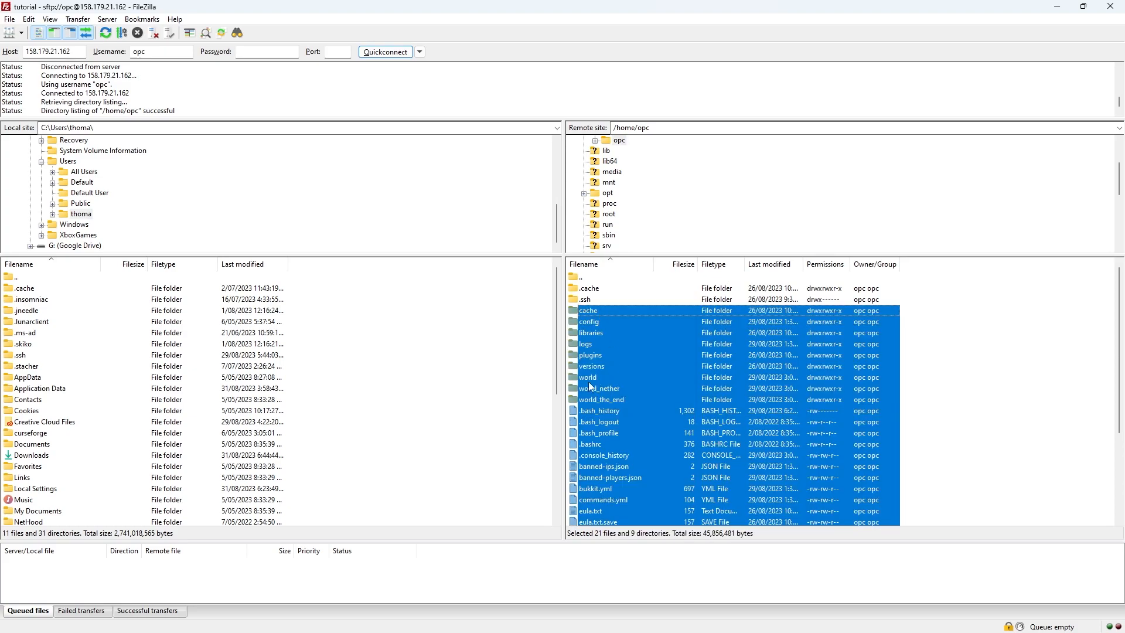
Delete the selected old files and folders from /home/opc, leaving .cache and .ssh
scroll("down", 3)
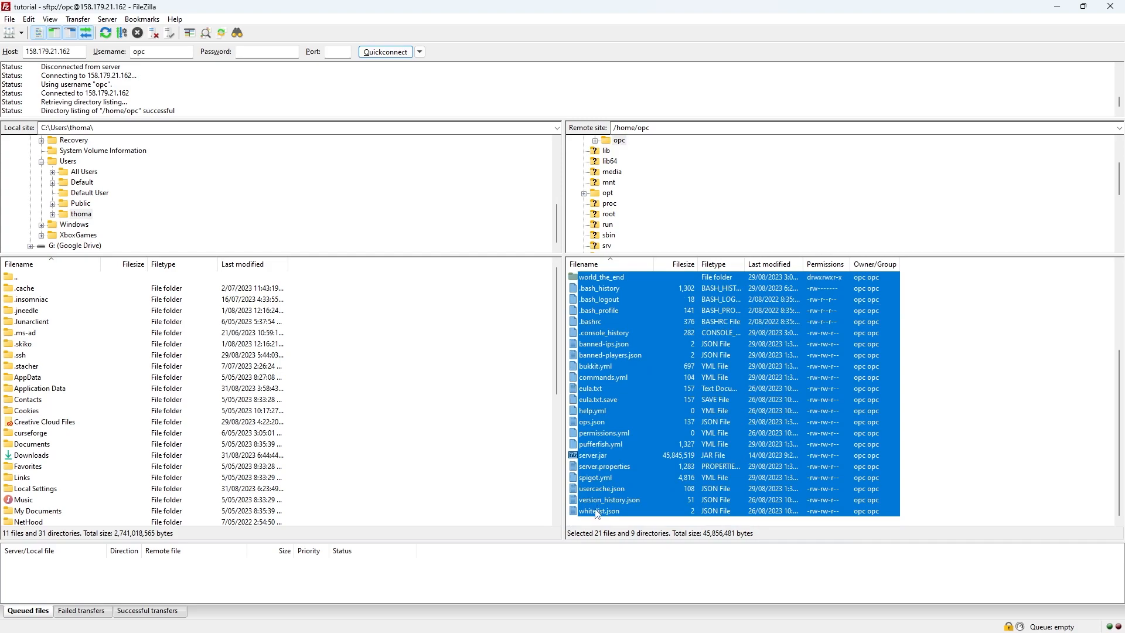
mouse_move(609, 500)
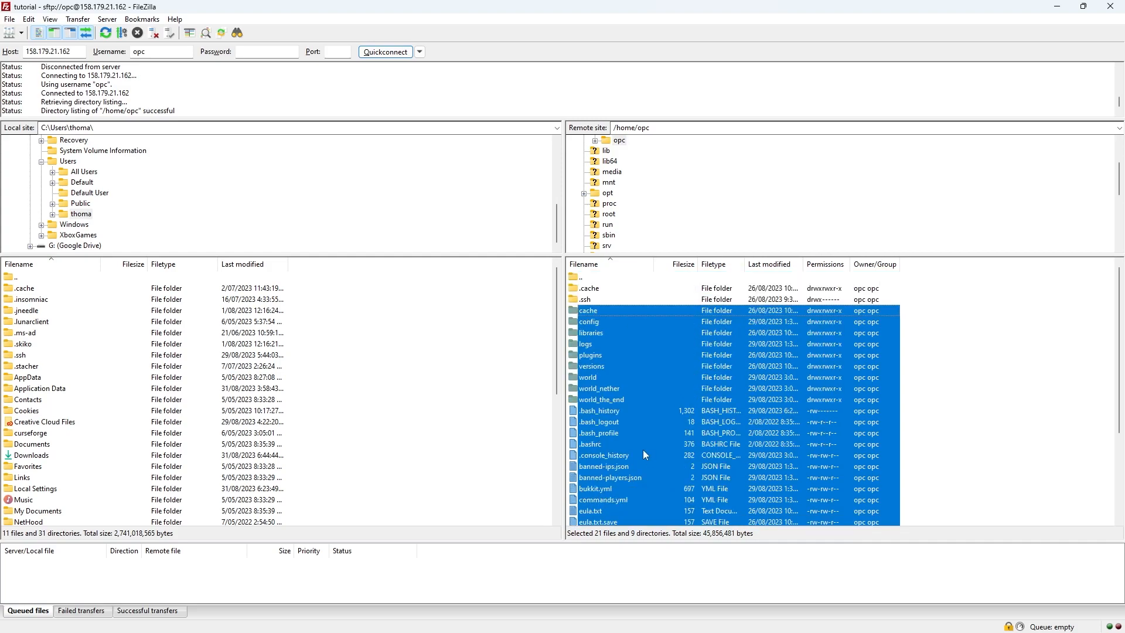
right_click(644, 455)
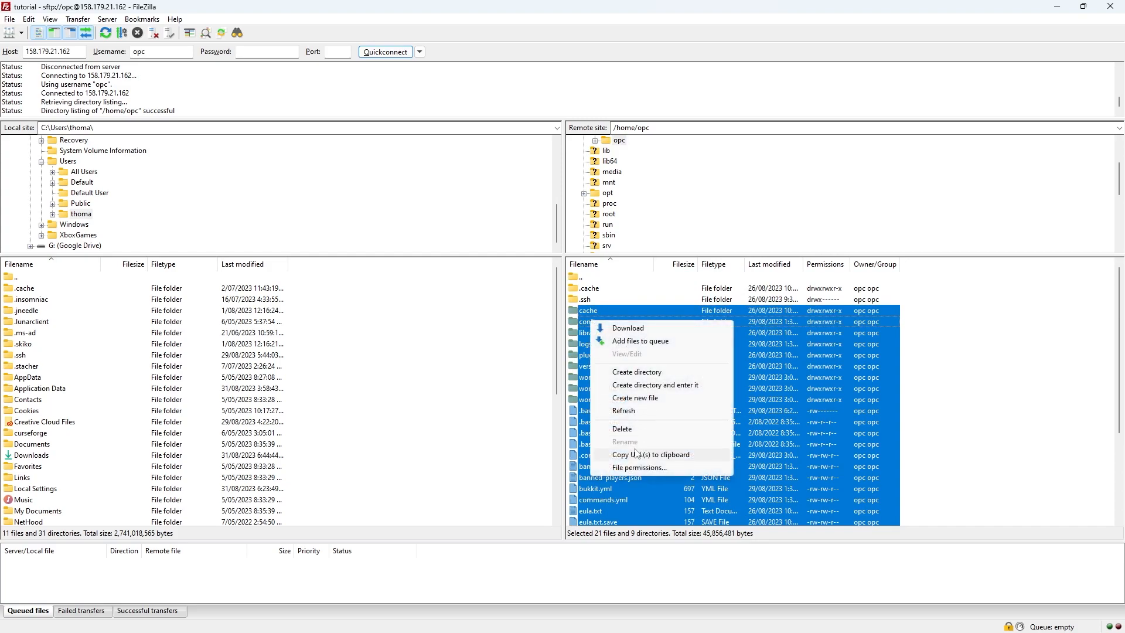
left_click(621, 429)
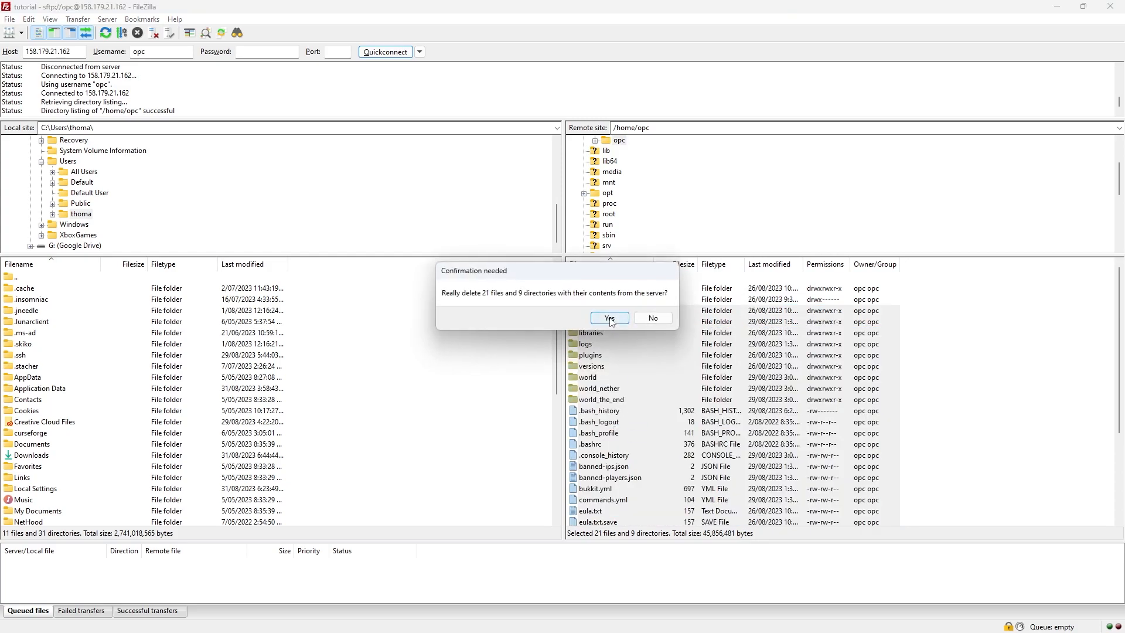
left_click(608, 317)
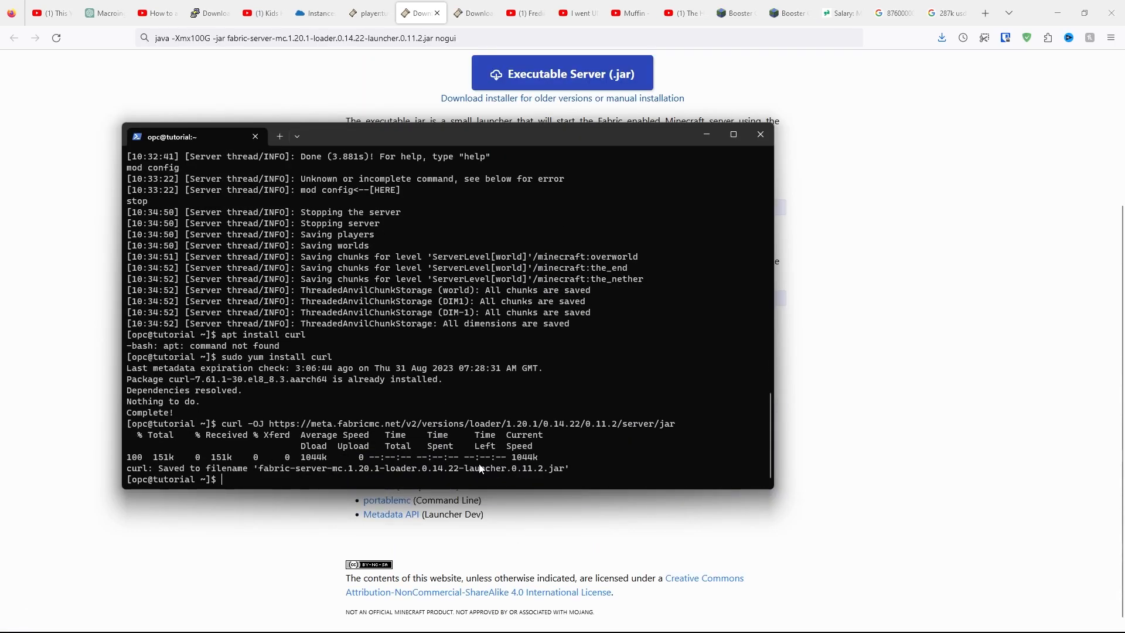
Rename fabric-server-mc.1.20.1-loader.0.14.22-launcher.0.11.2.jar to server.jar with mv, then clear the screen
type("mv")
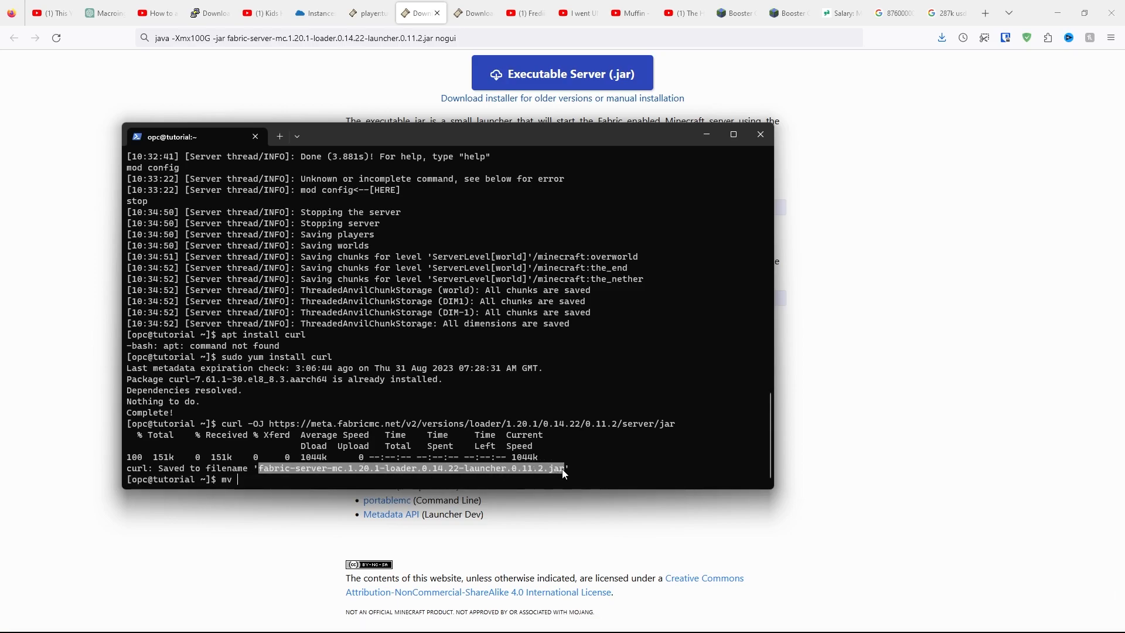
type("fabric-server-mc.1.20.1-loader.0.14.22-launcher.0.11.2.jar server.jar")
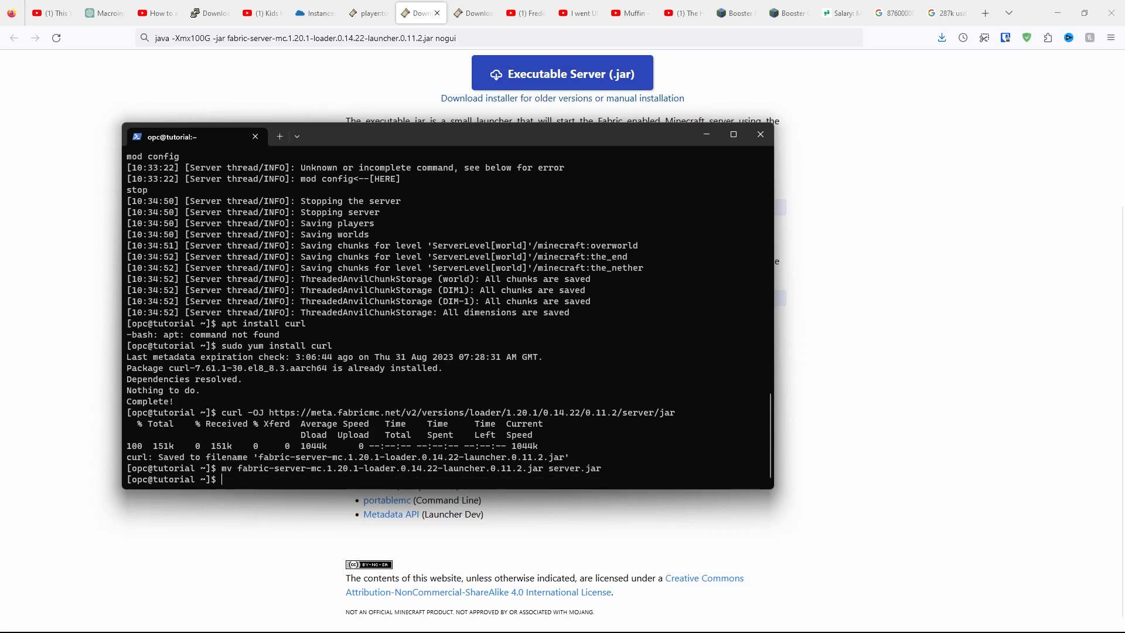
type("clear")
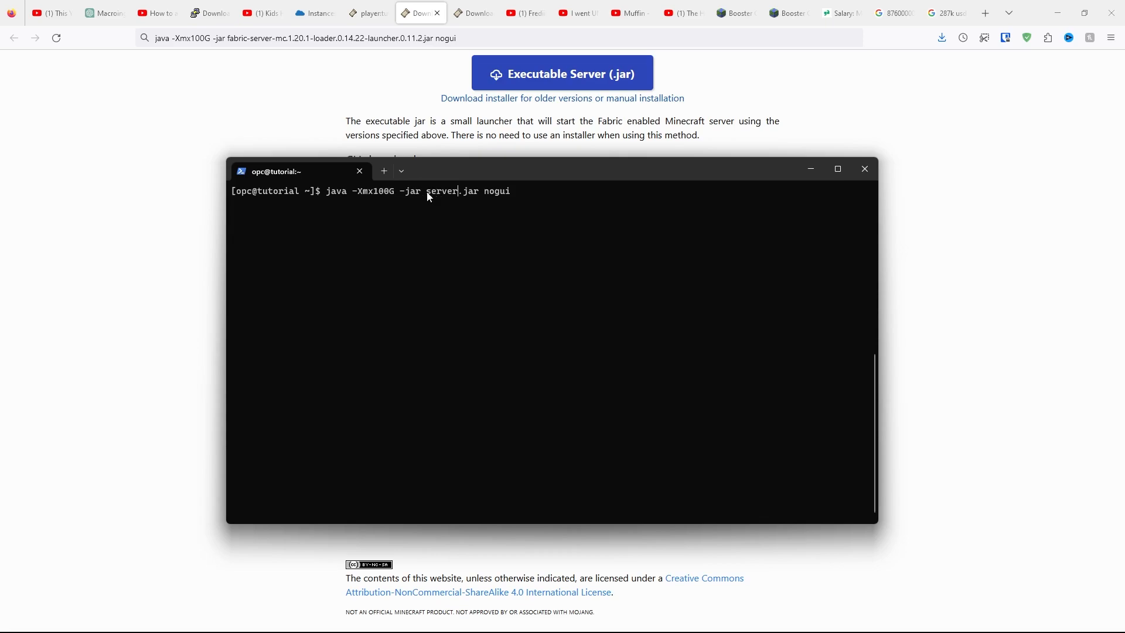
mouse_move(518, 198)
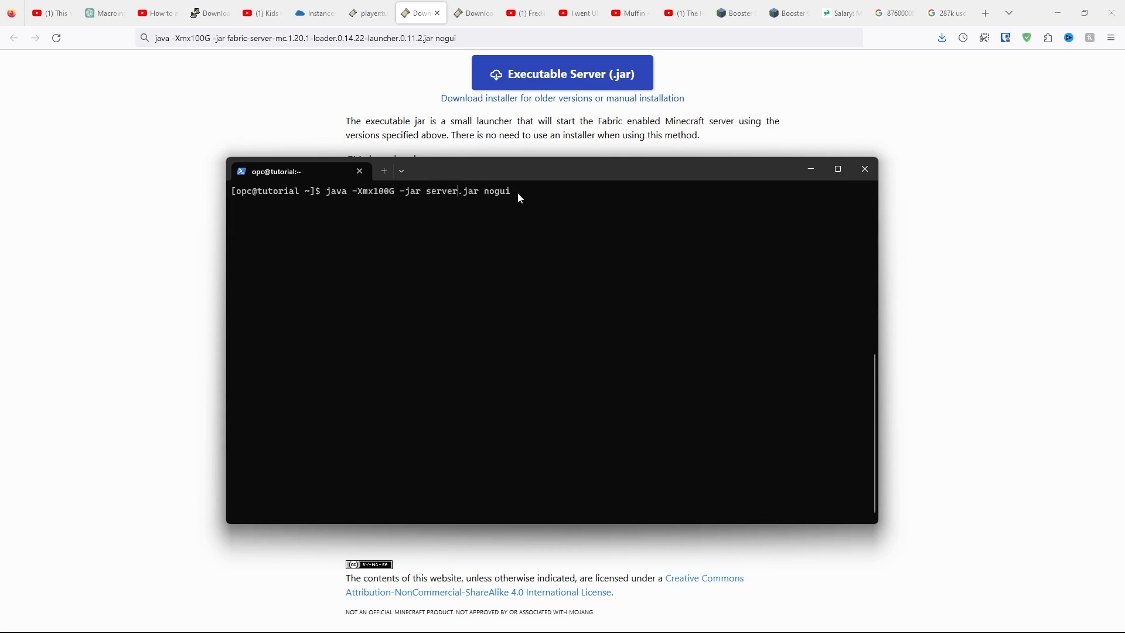
Run 'java -Xmx100G -jar server.jar nogui' to start the Fabric server
key("Enter")
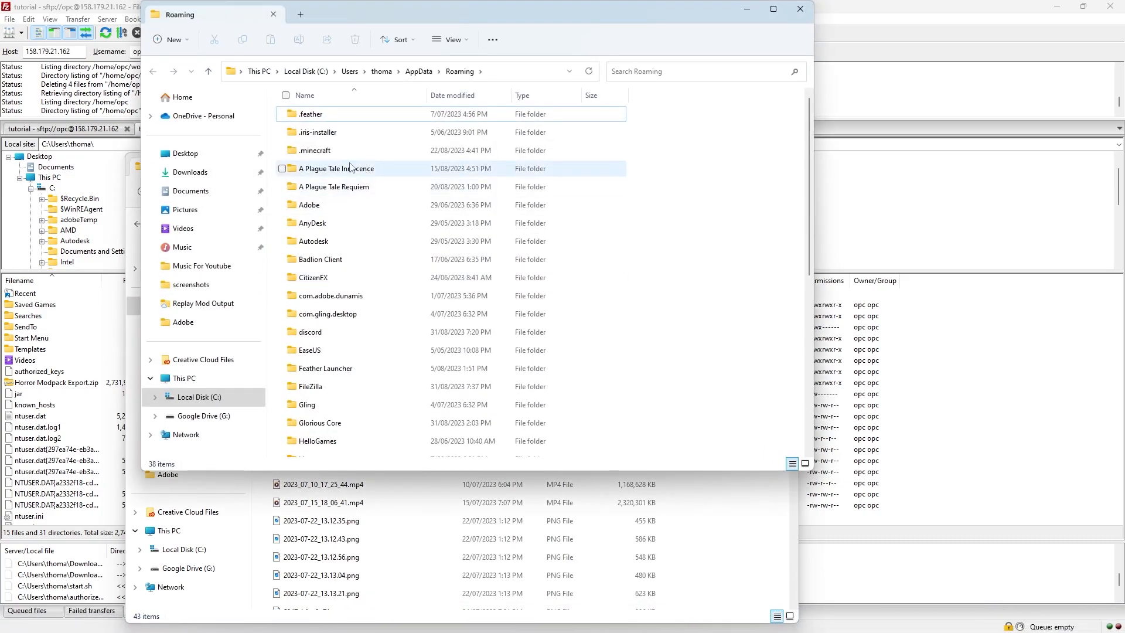
Enter .minecraft's saves folder and start renaming the New World save folder
left_click(314, 150)
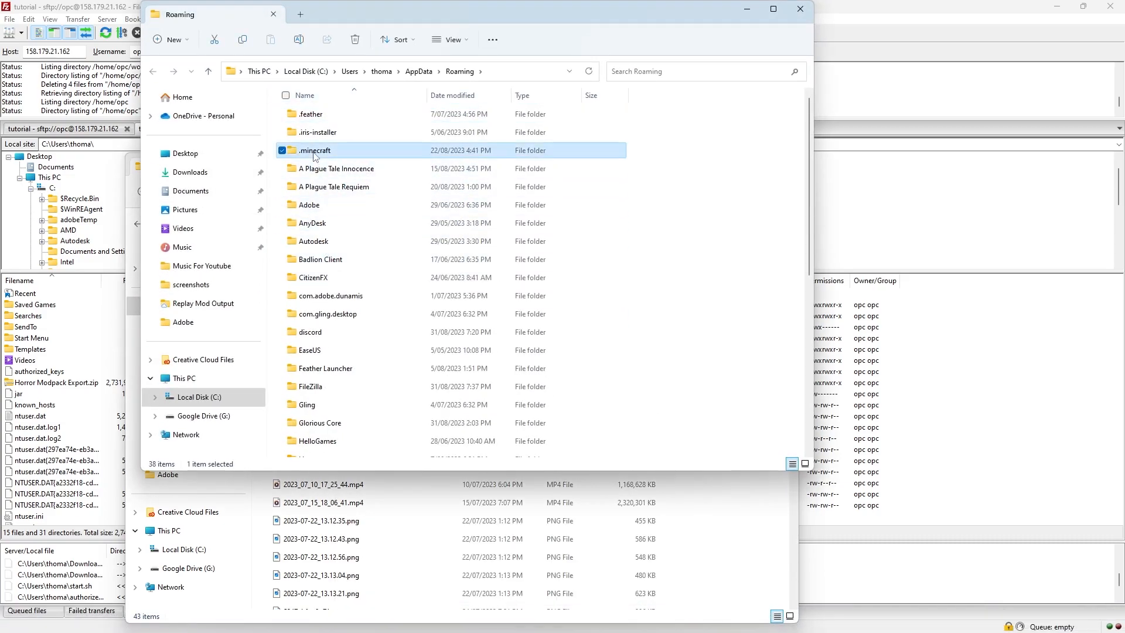
double_click(315, 150)
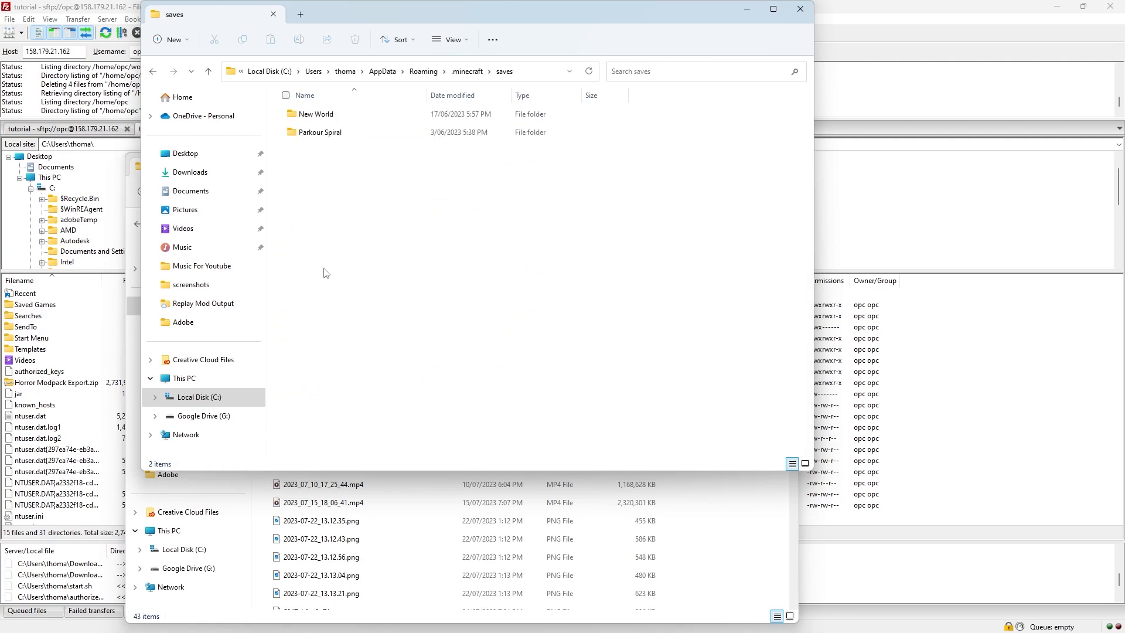
left_click(320, 132)
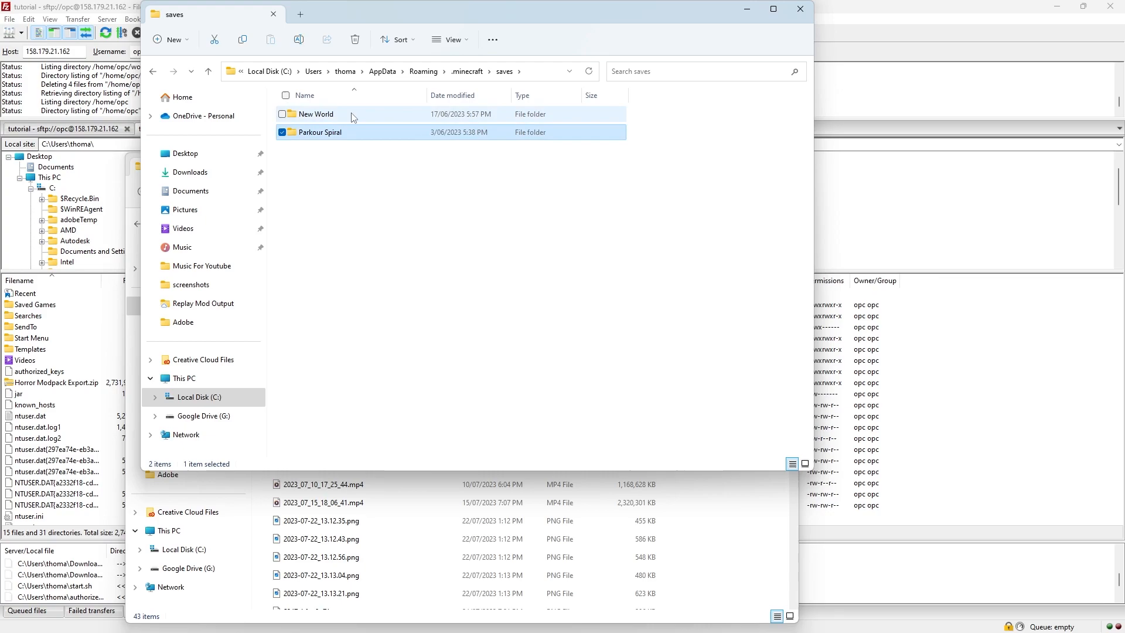
right_click(314, 113)
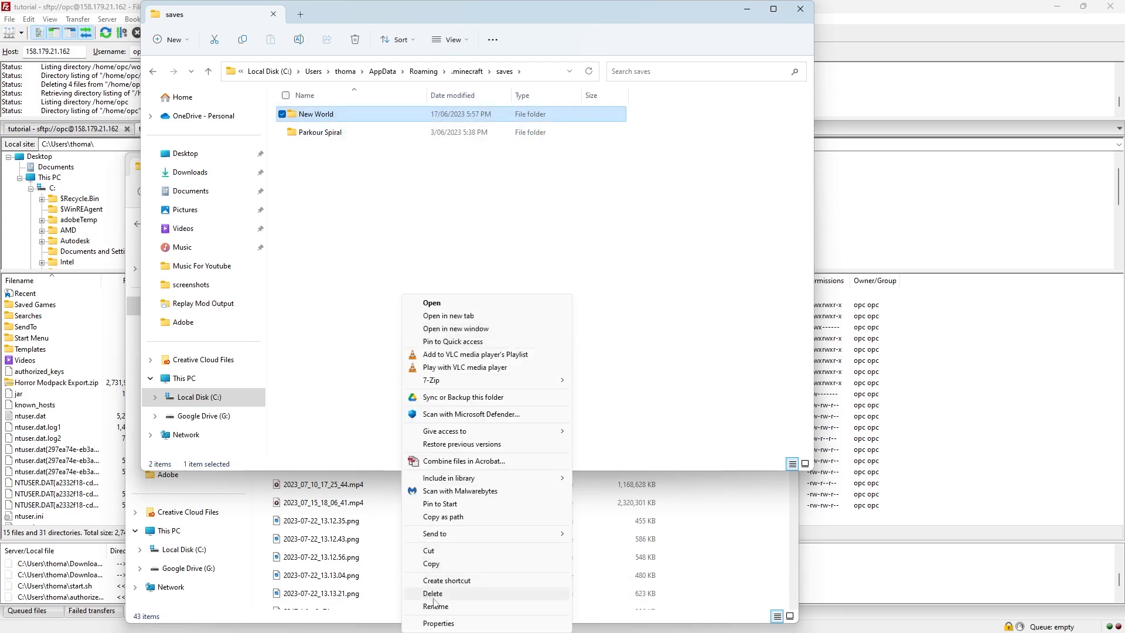
left_click(436, 607)
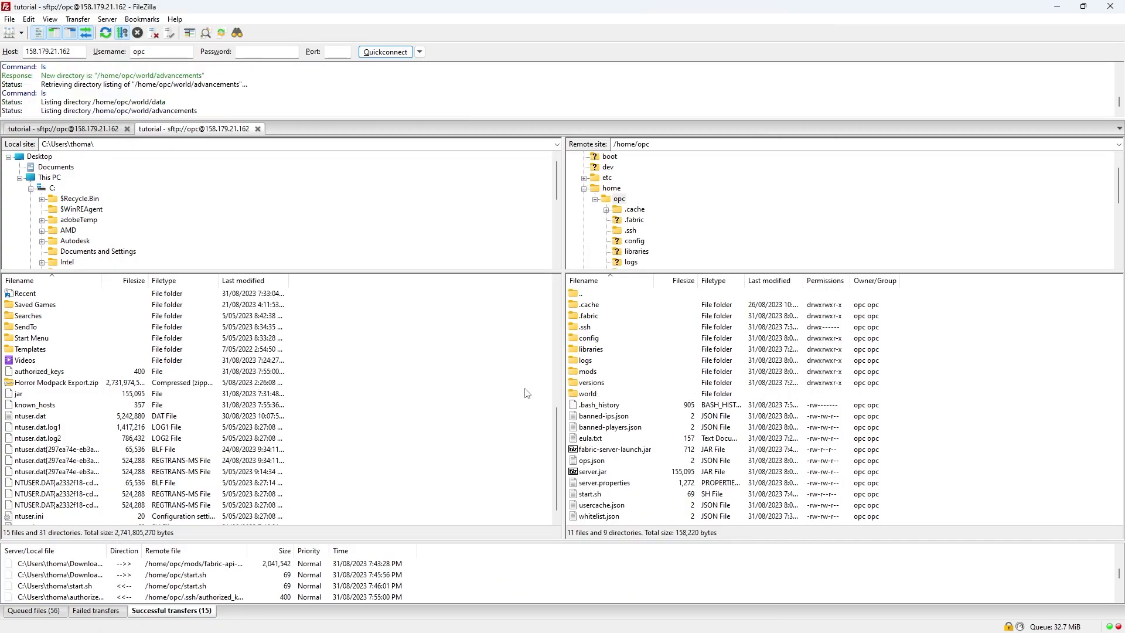
Browse into the server's /home/opc/world/datapacks folder, which is empty, during the world upload
left_click(593, 327)
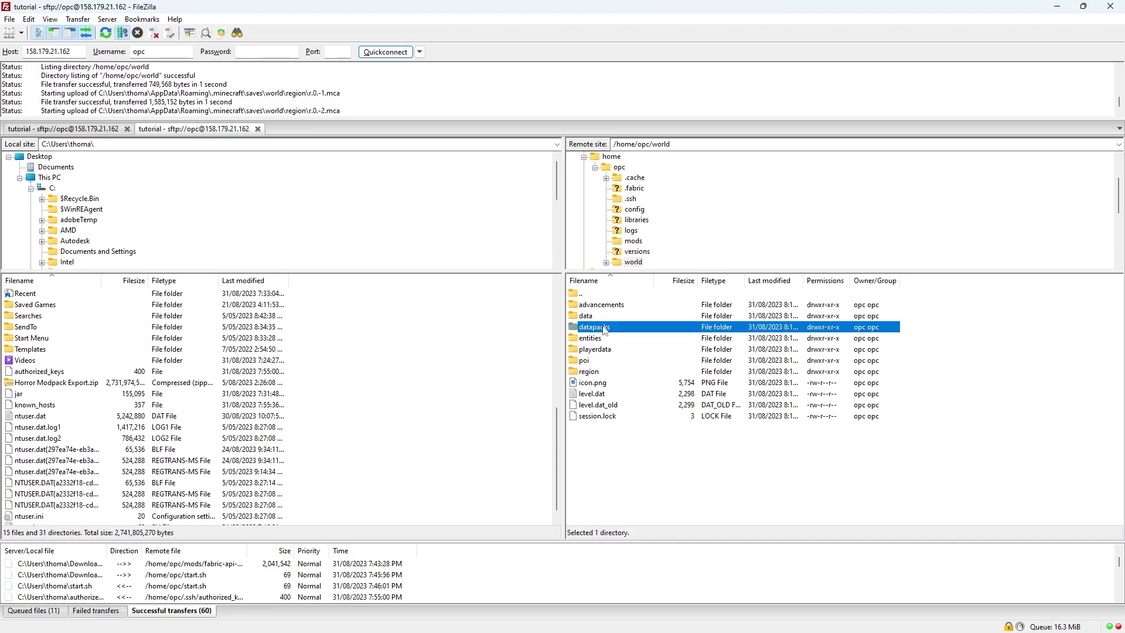
double_click(592, 327)
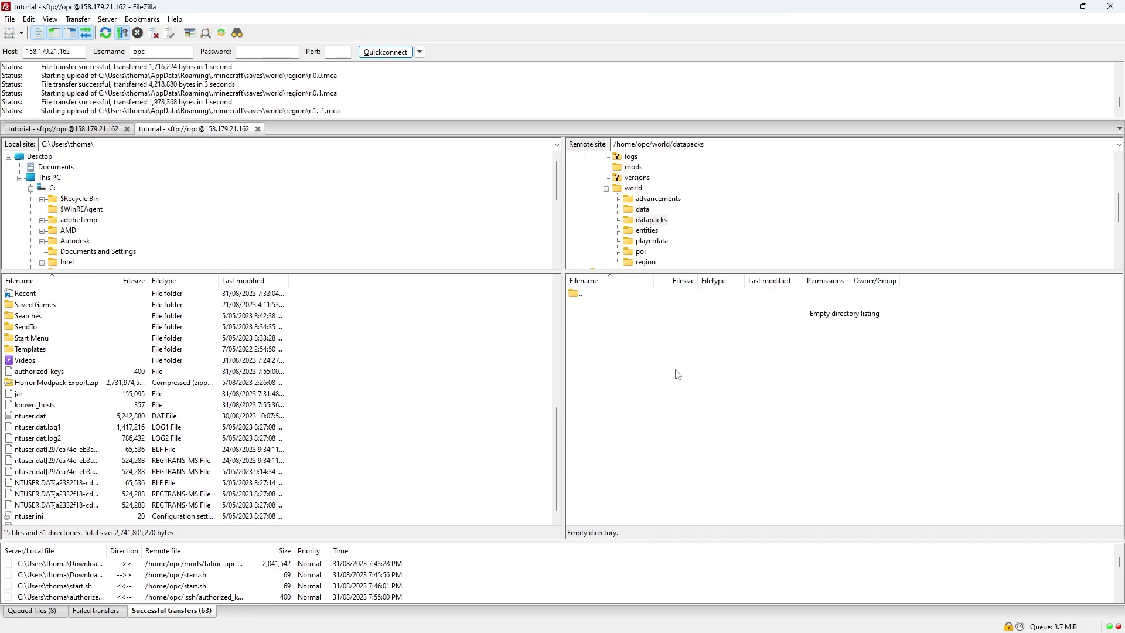
right_click(356, 387)
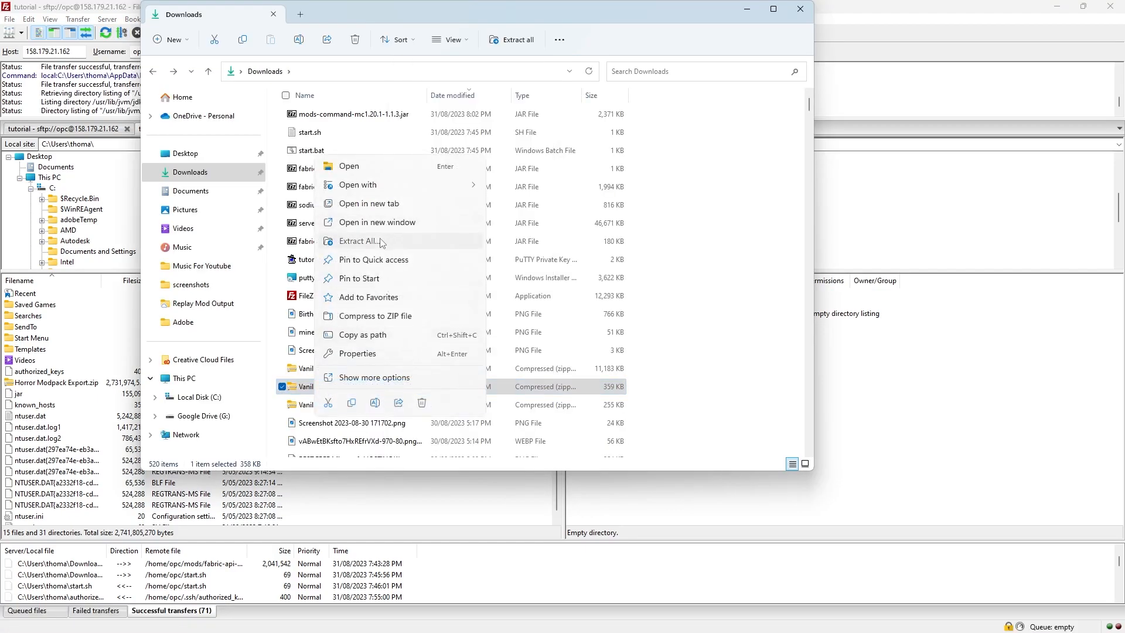
Extract the Vanilla Tweaks zip into its suggested VanillaTweaks_d743922_UNZIP_ME folder
left_click(357, 241)
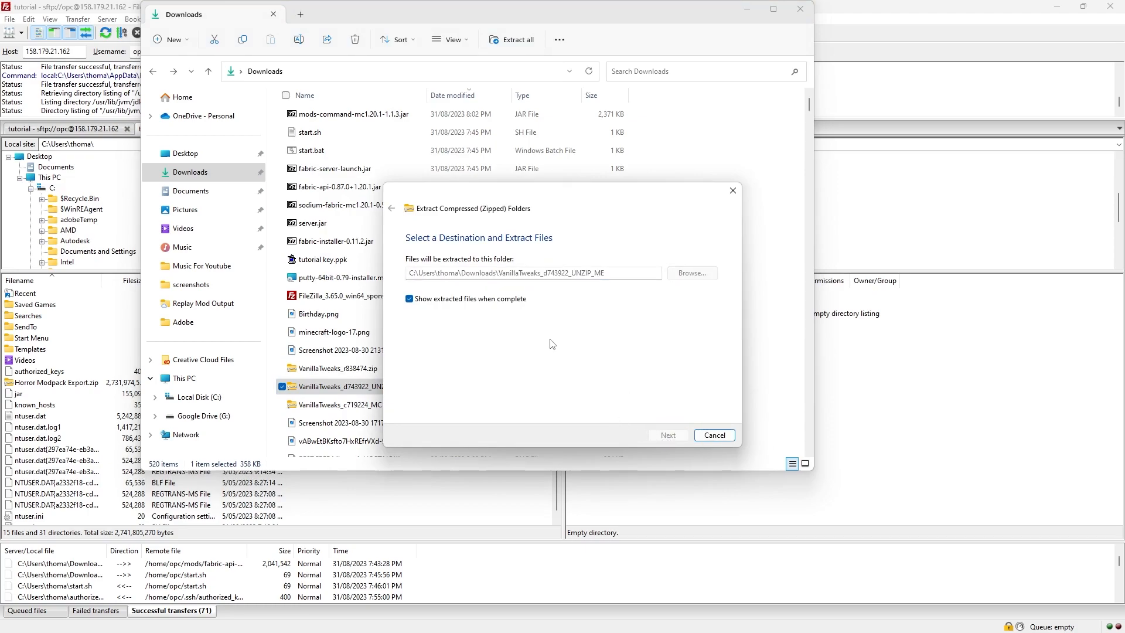
left_click(667, 434)
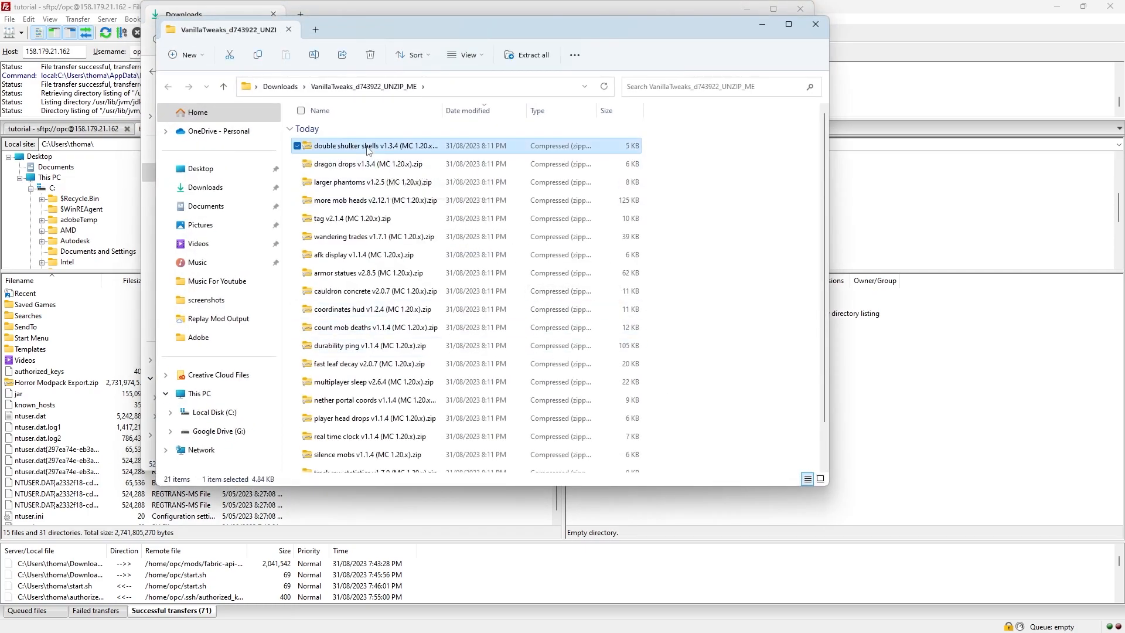